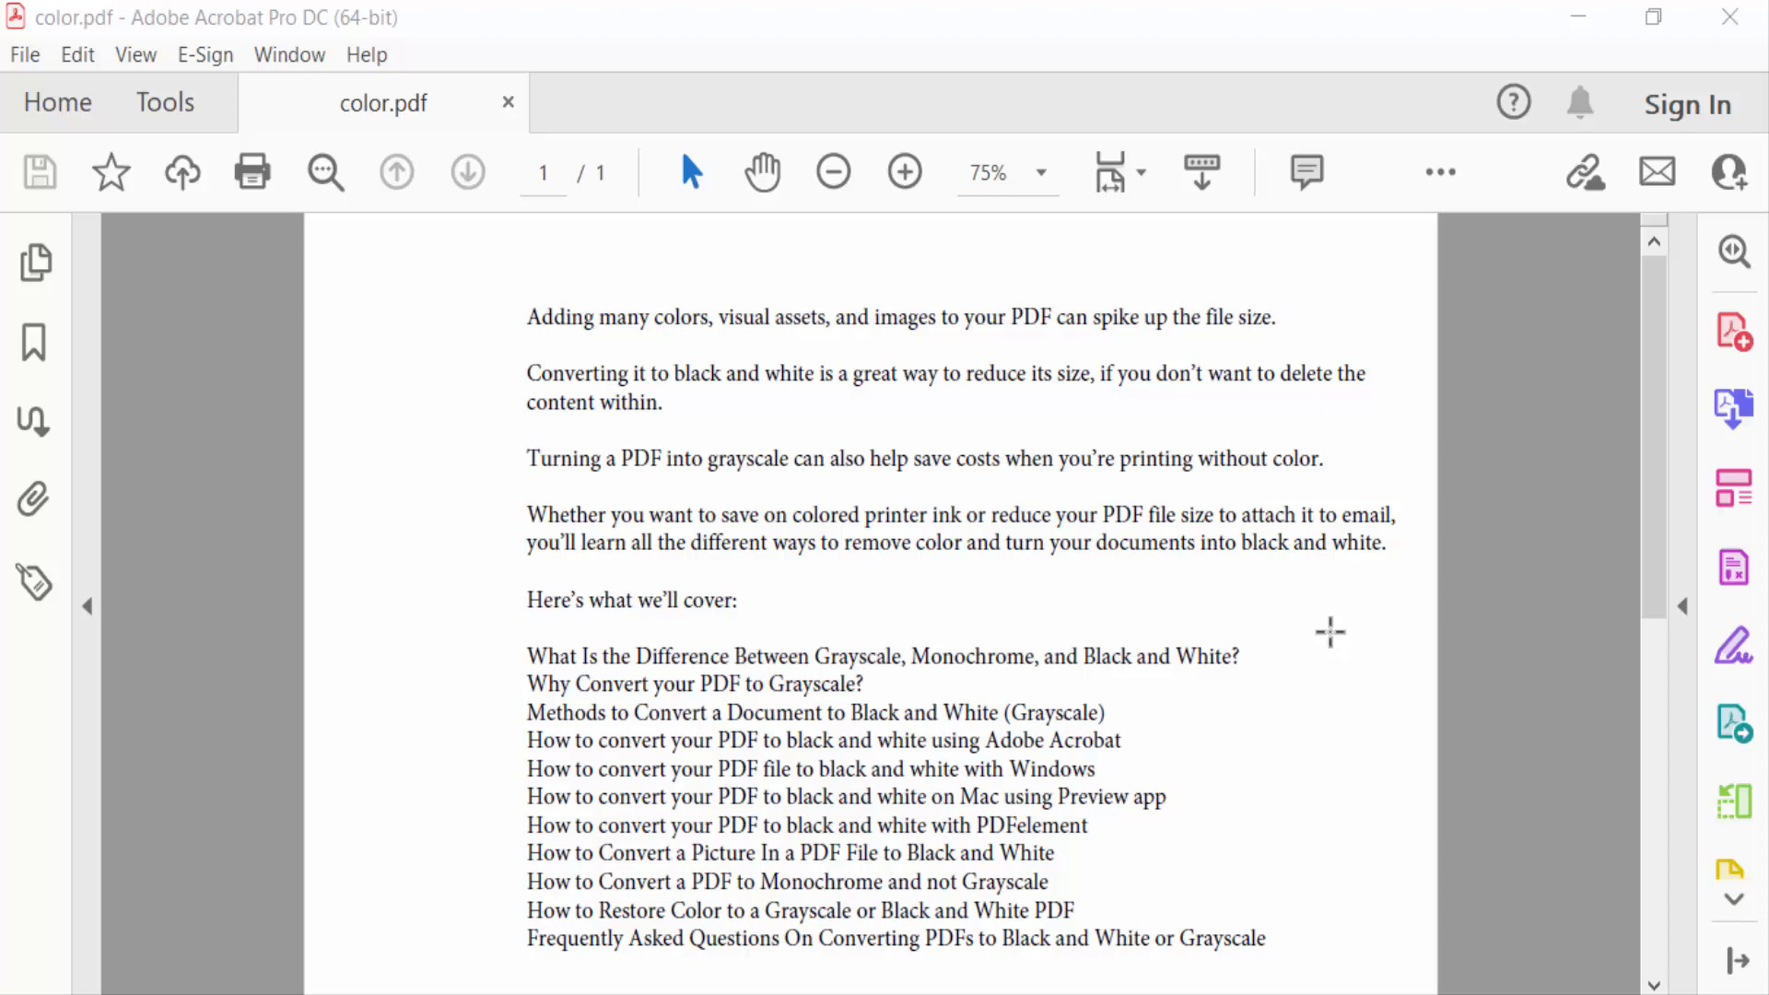
mouse_move(908, 620)
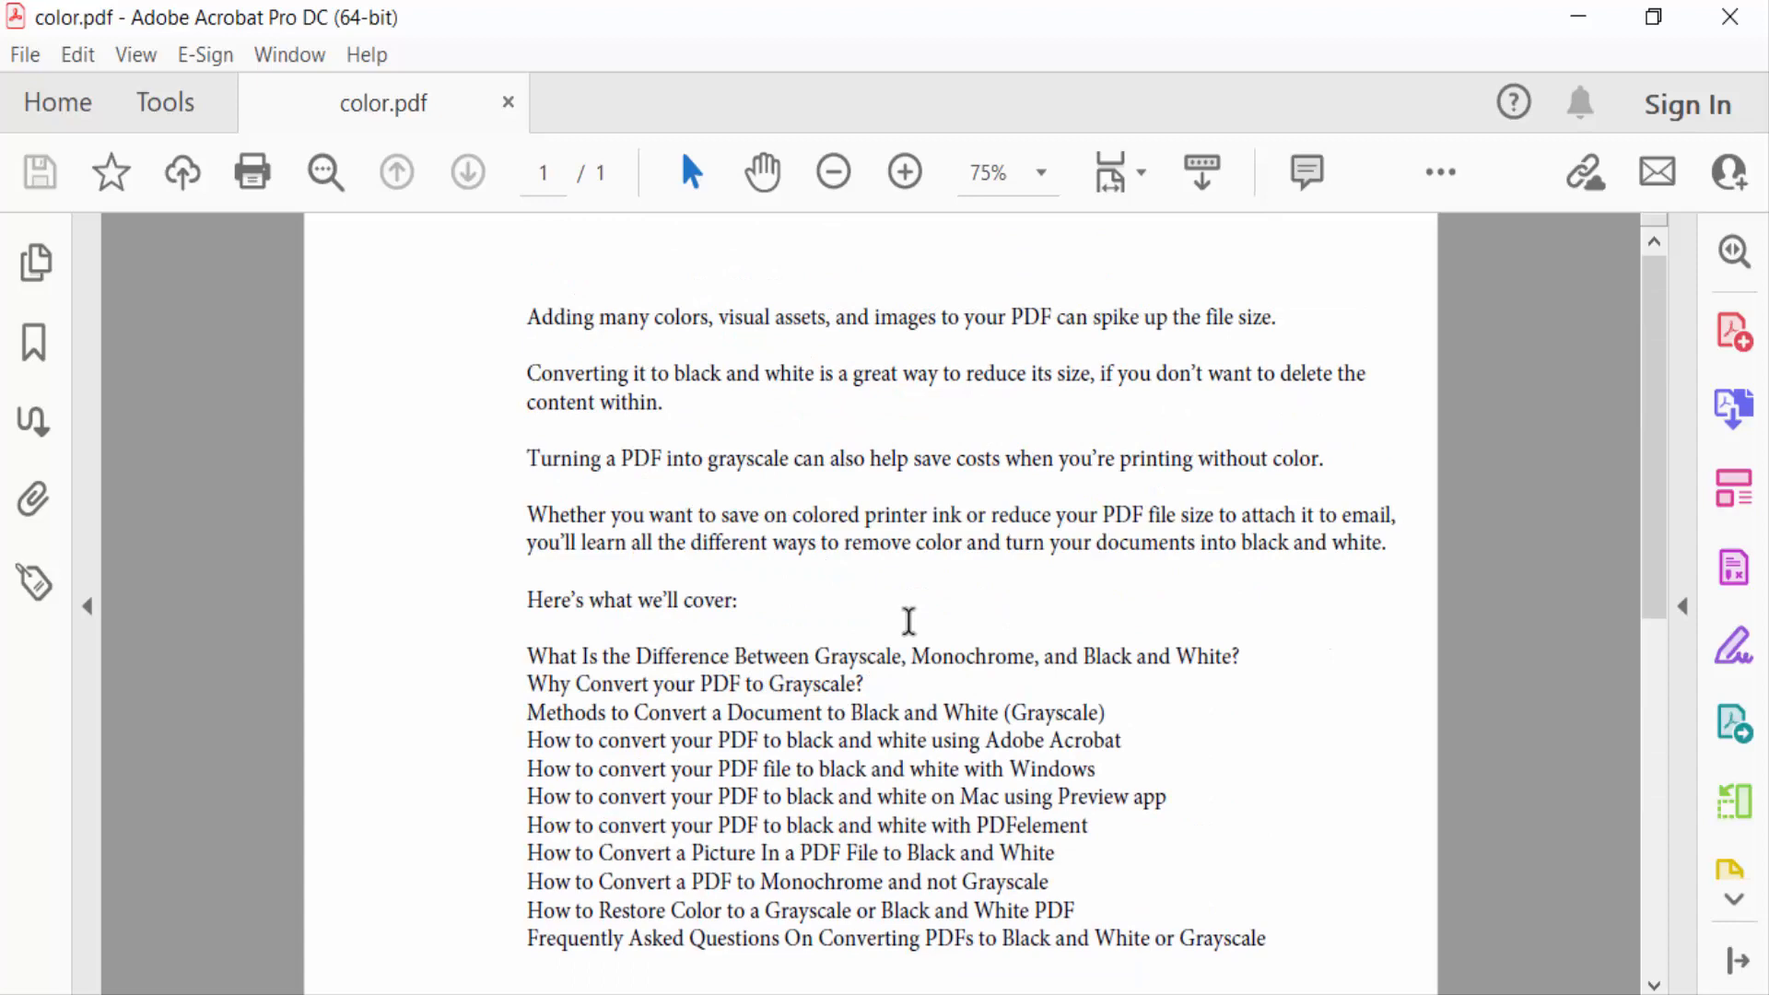
Open the Edit PDF tool on color.pdf and show the Header & Footer options.
scroll(down, 3)
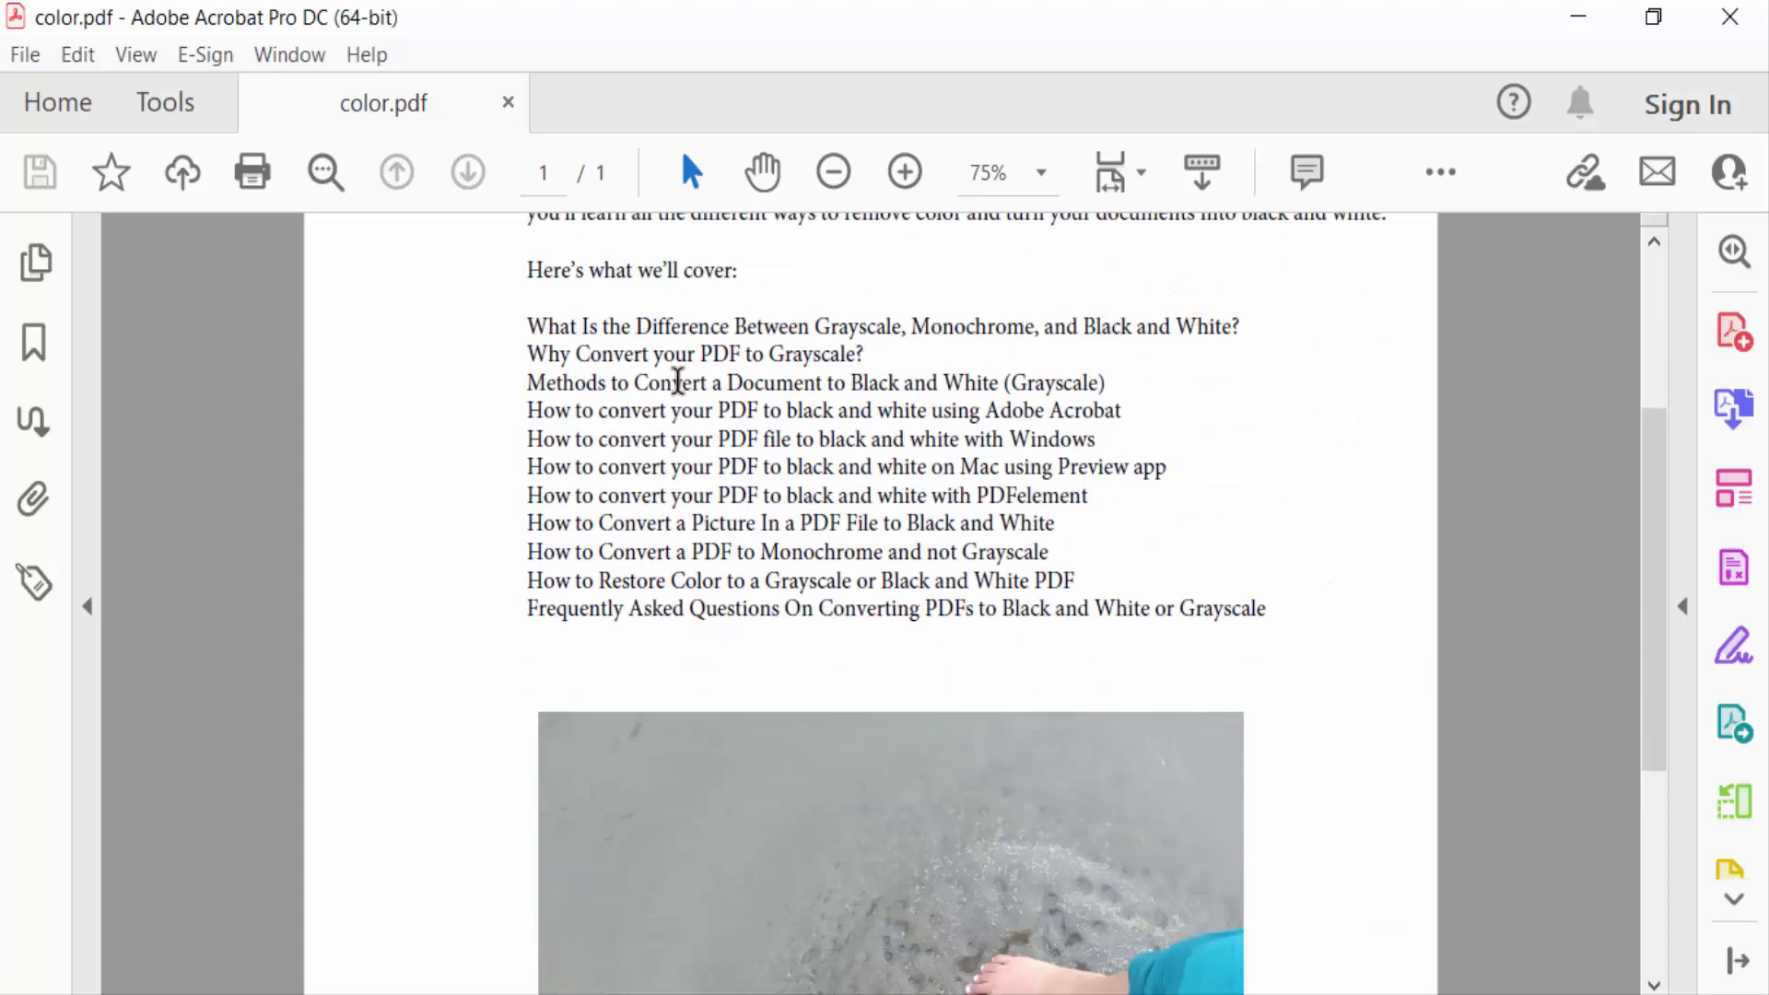
scroll(up, 3)
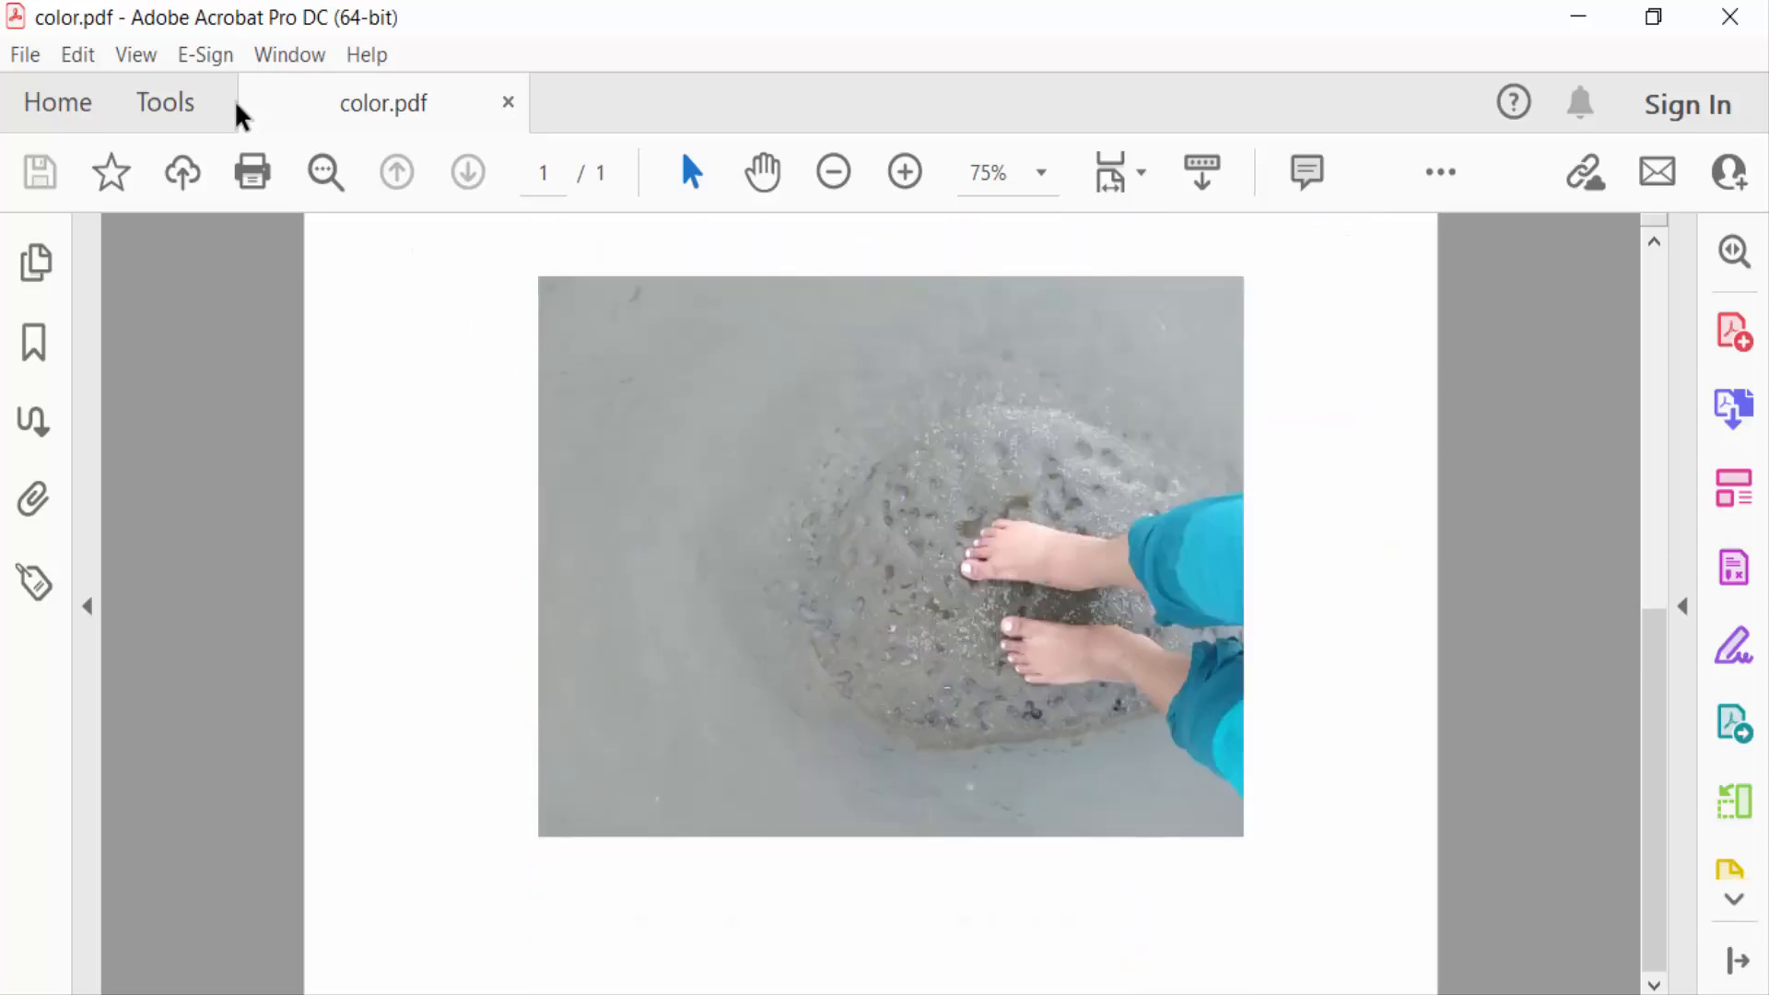
click(165, 102)
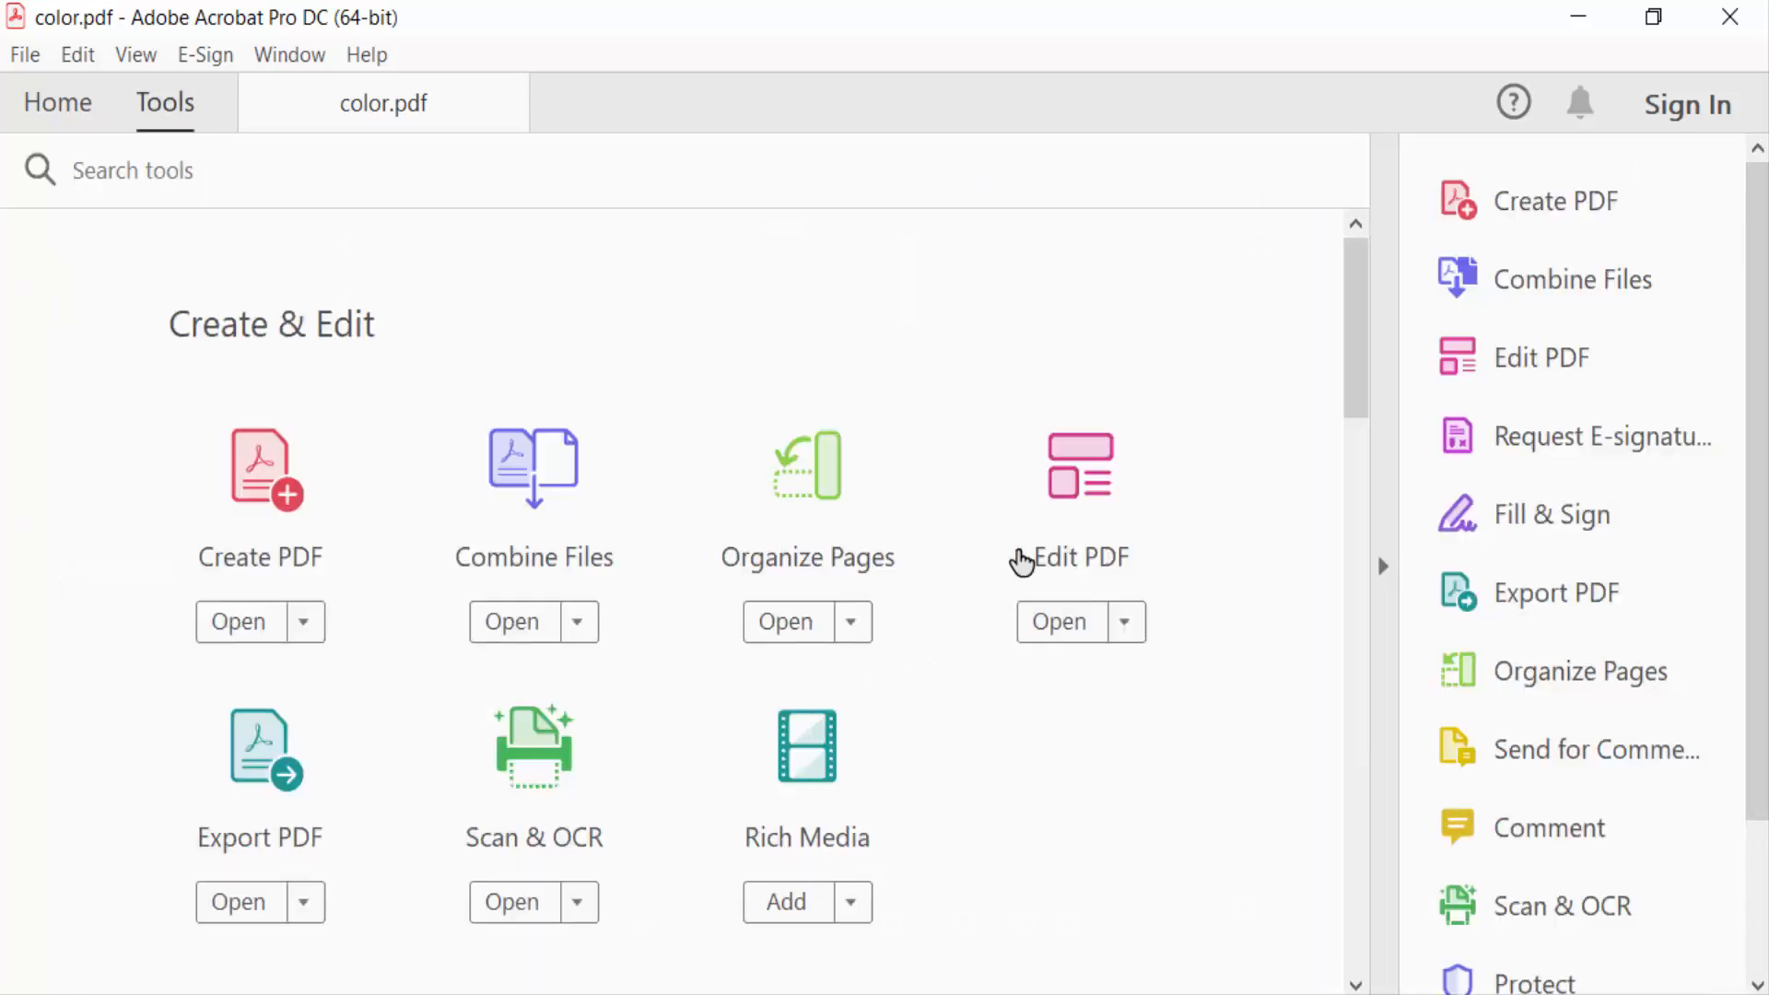
mouse_move(1022, 522)
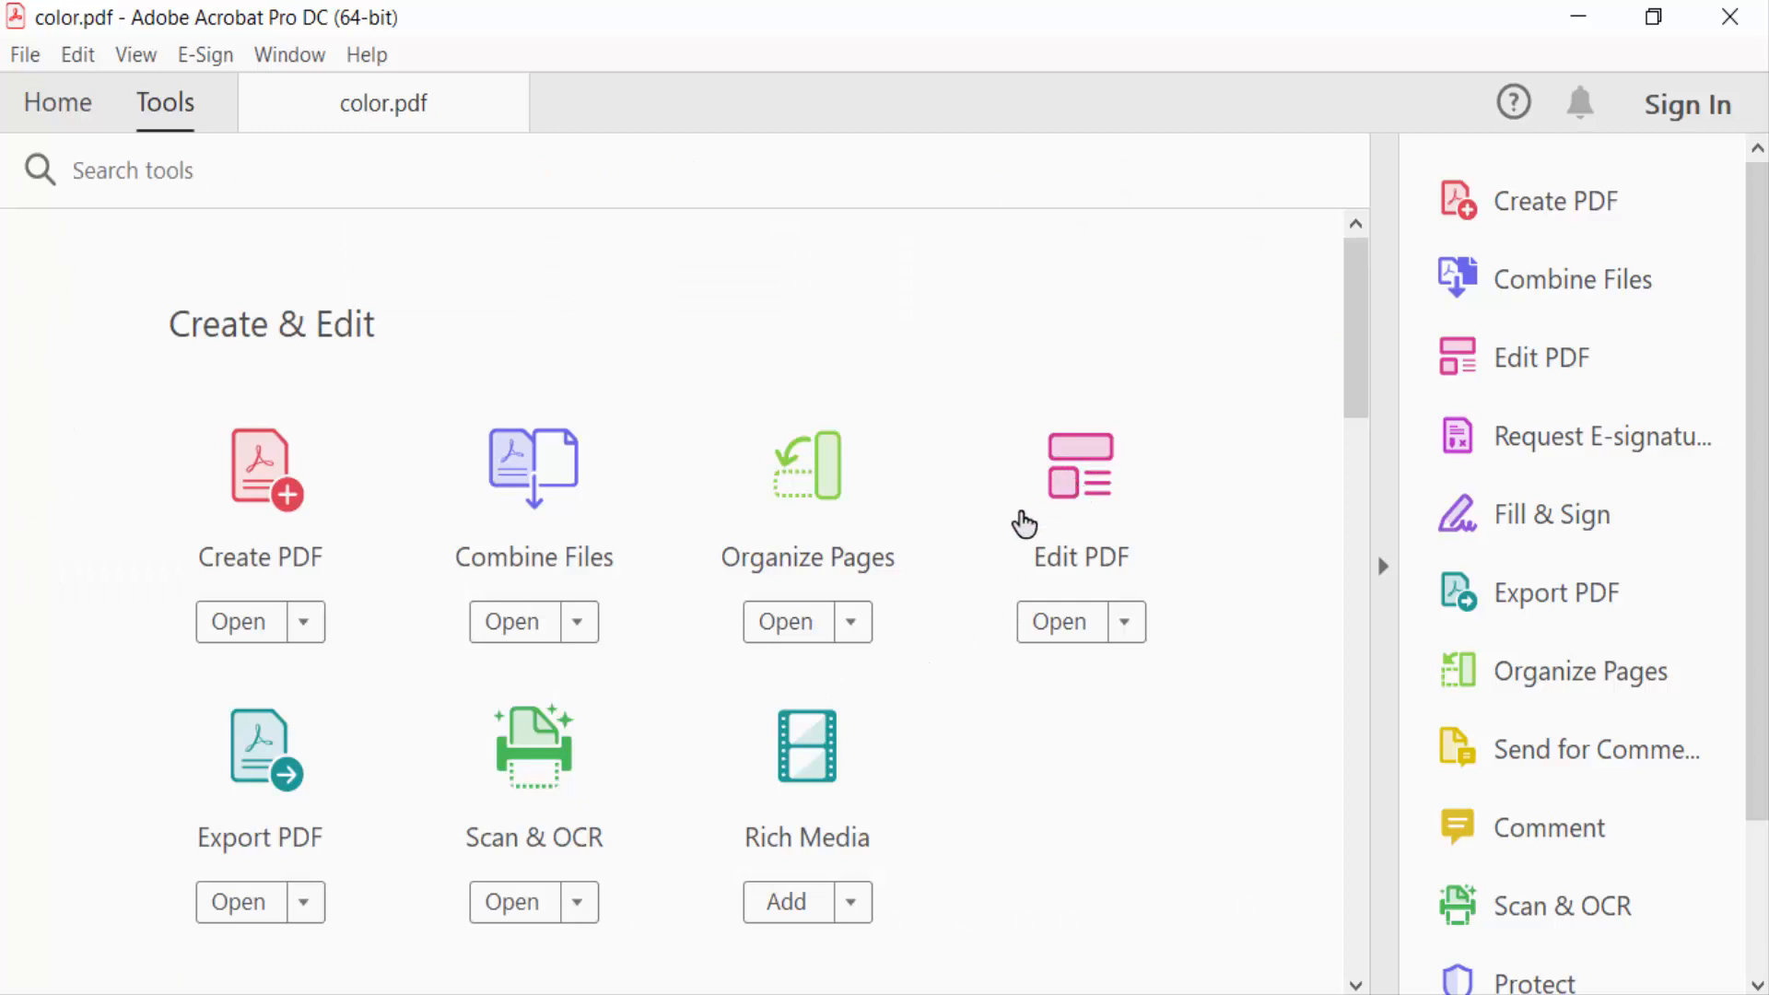
click(1059, 622)
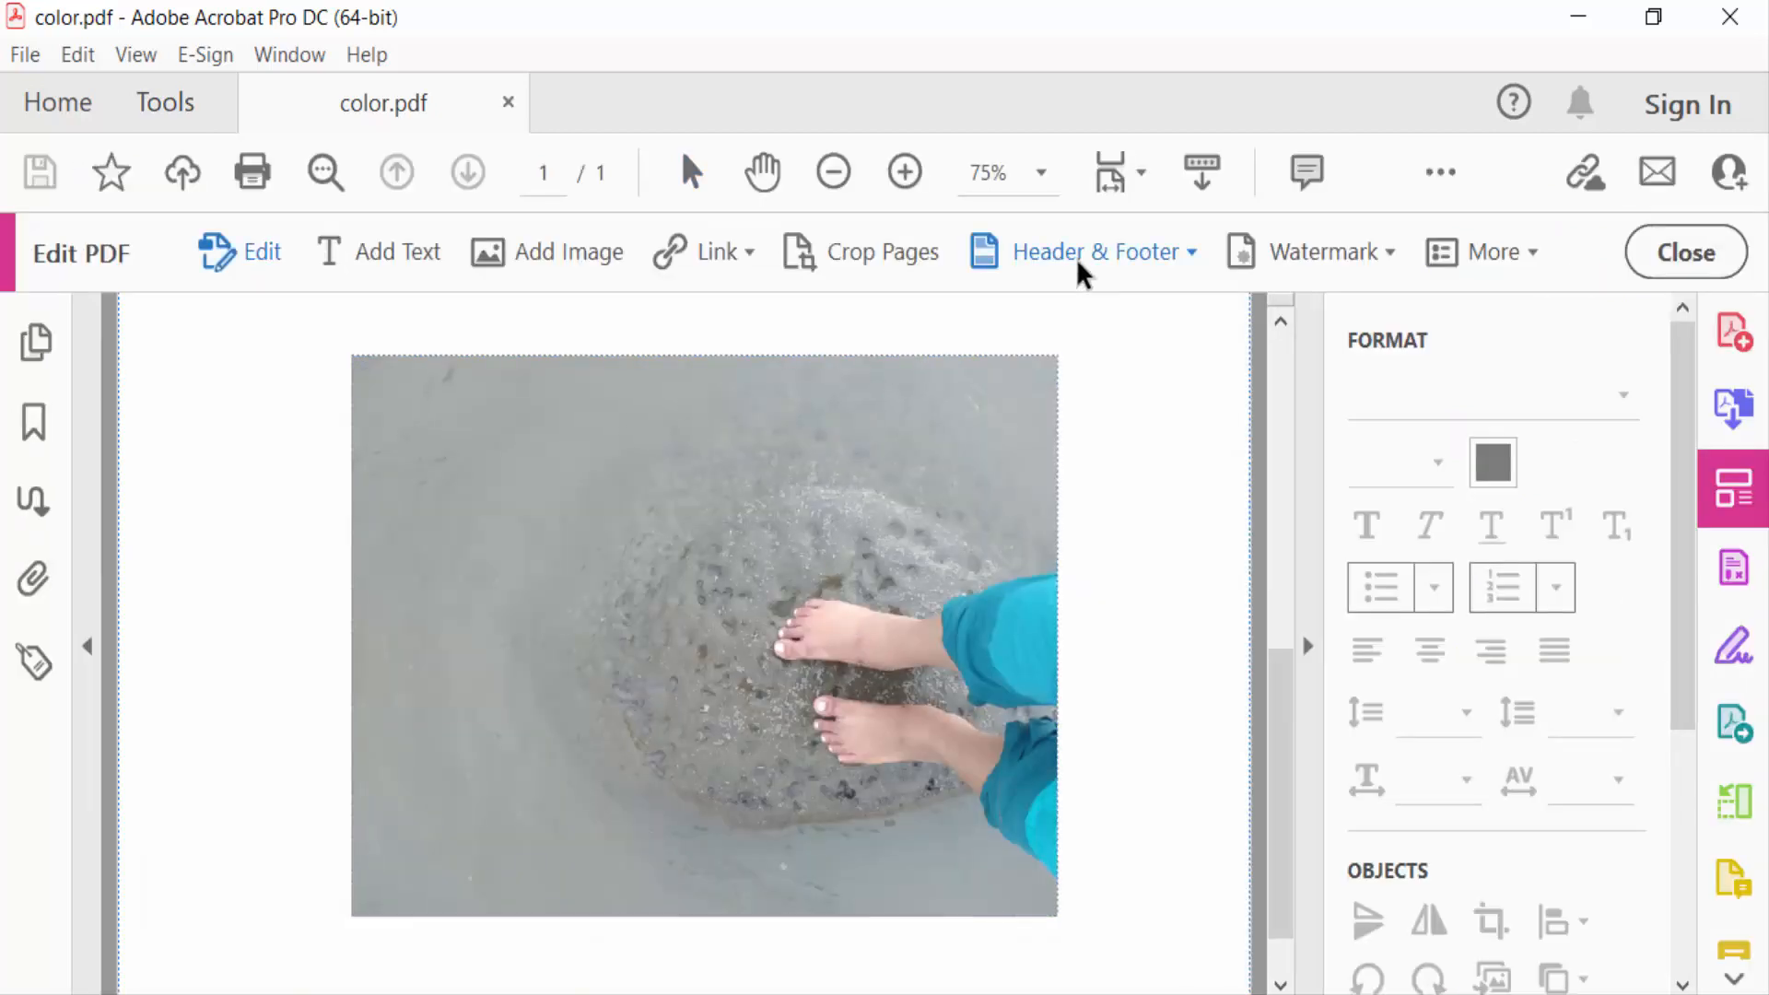
click(1094, 251)
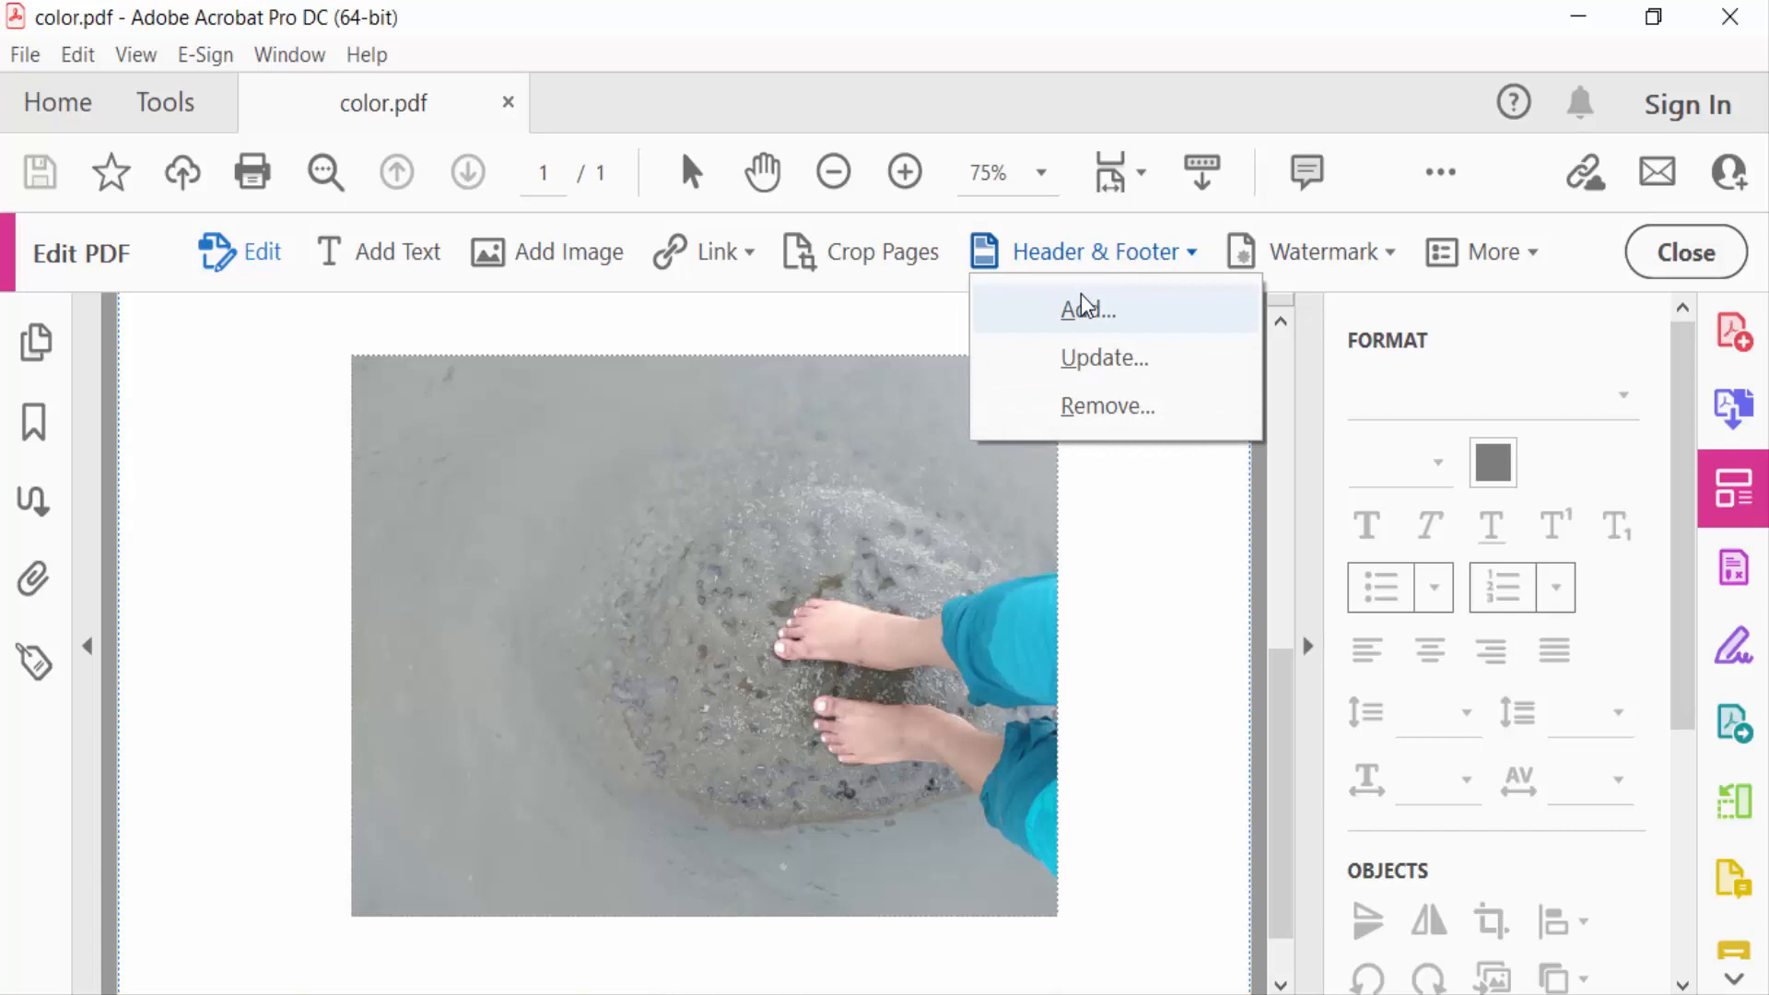
mouse_move(1286, 651)
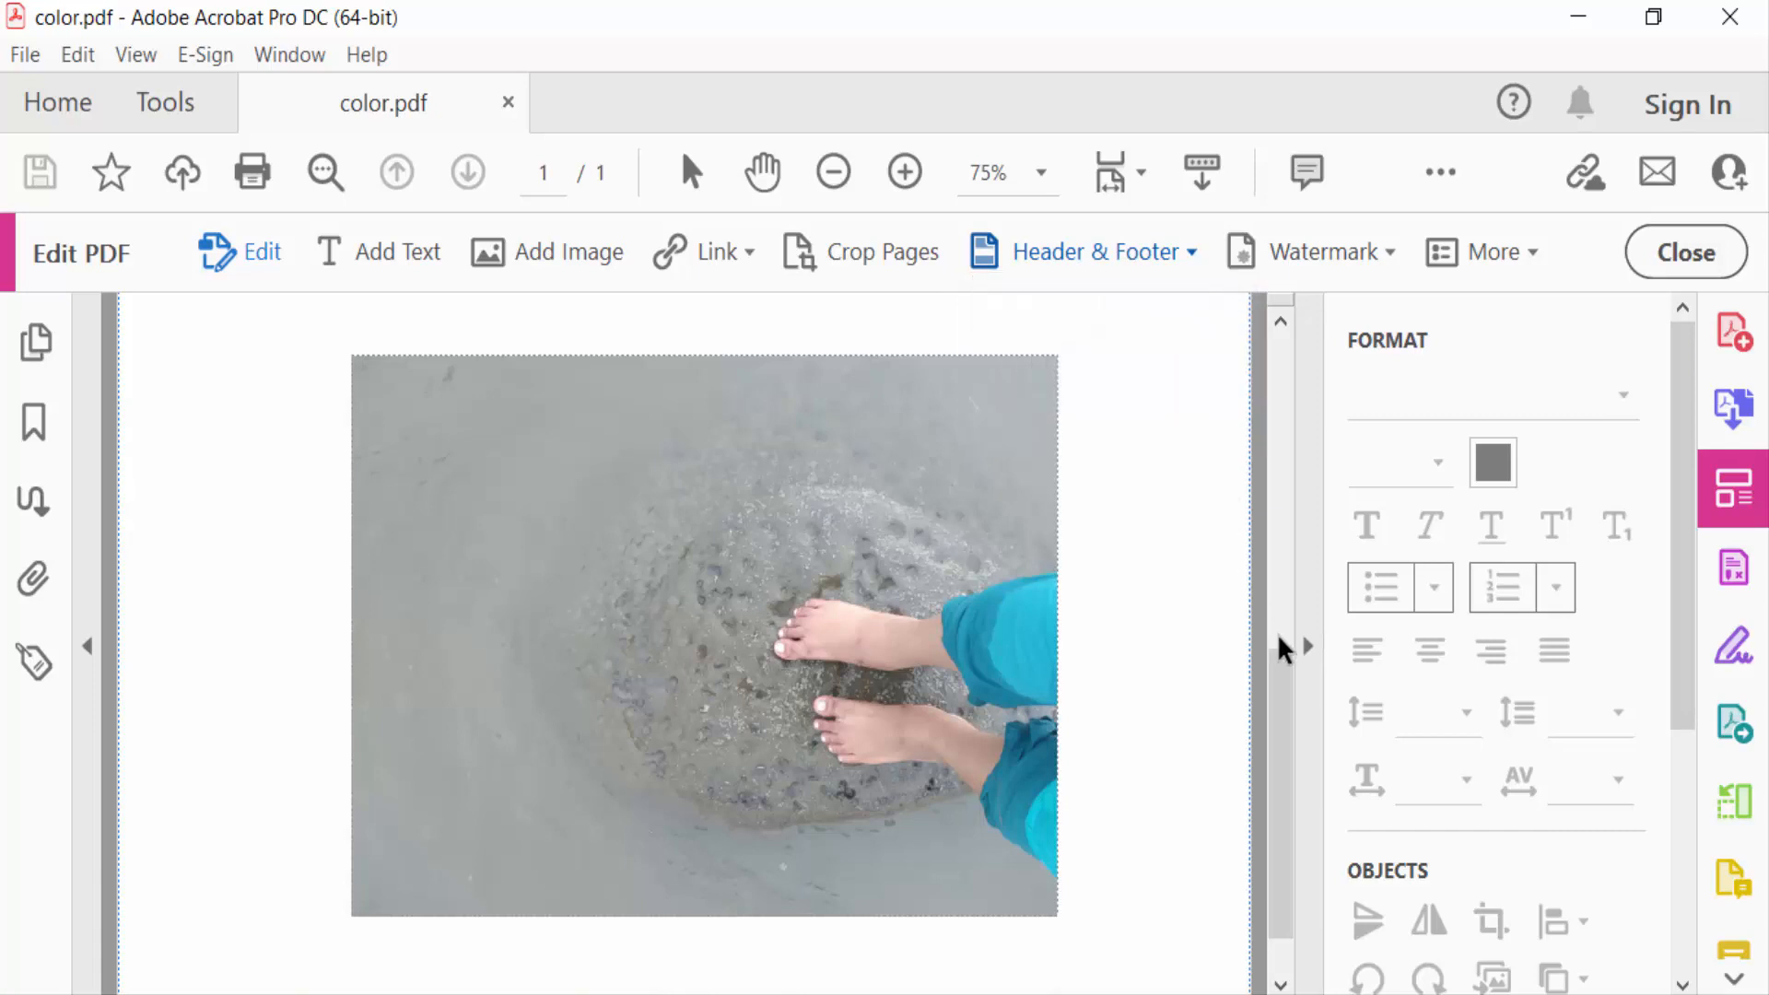
Add a centred header reading 'Header' at size 26, underlined and red.
click(1081, 251)
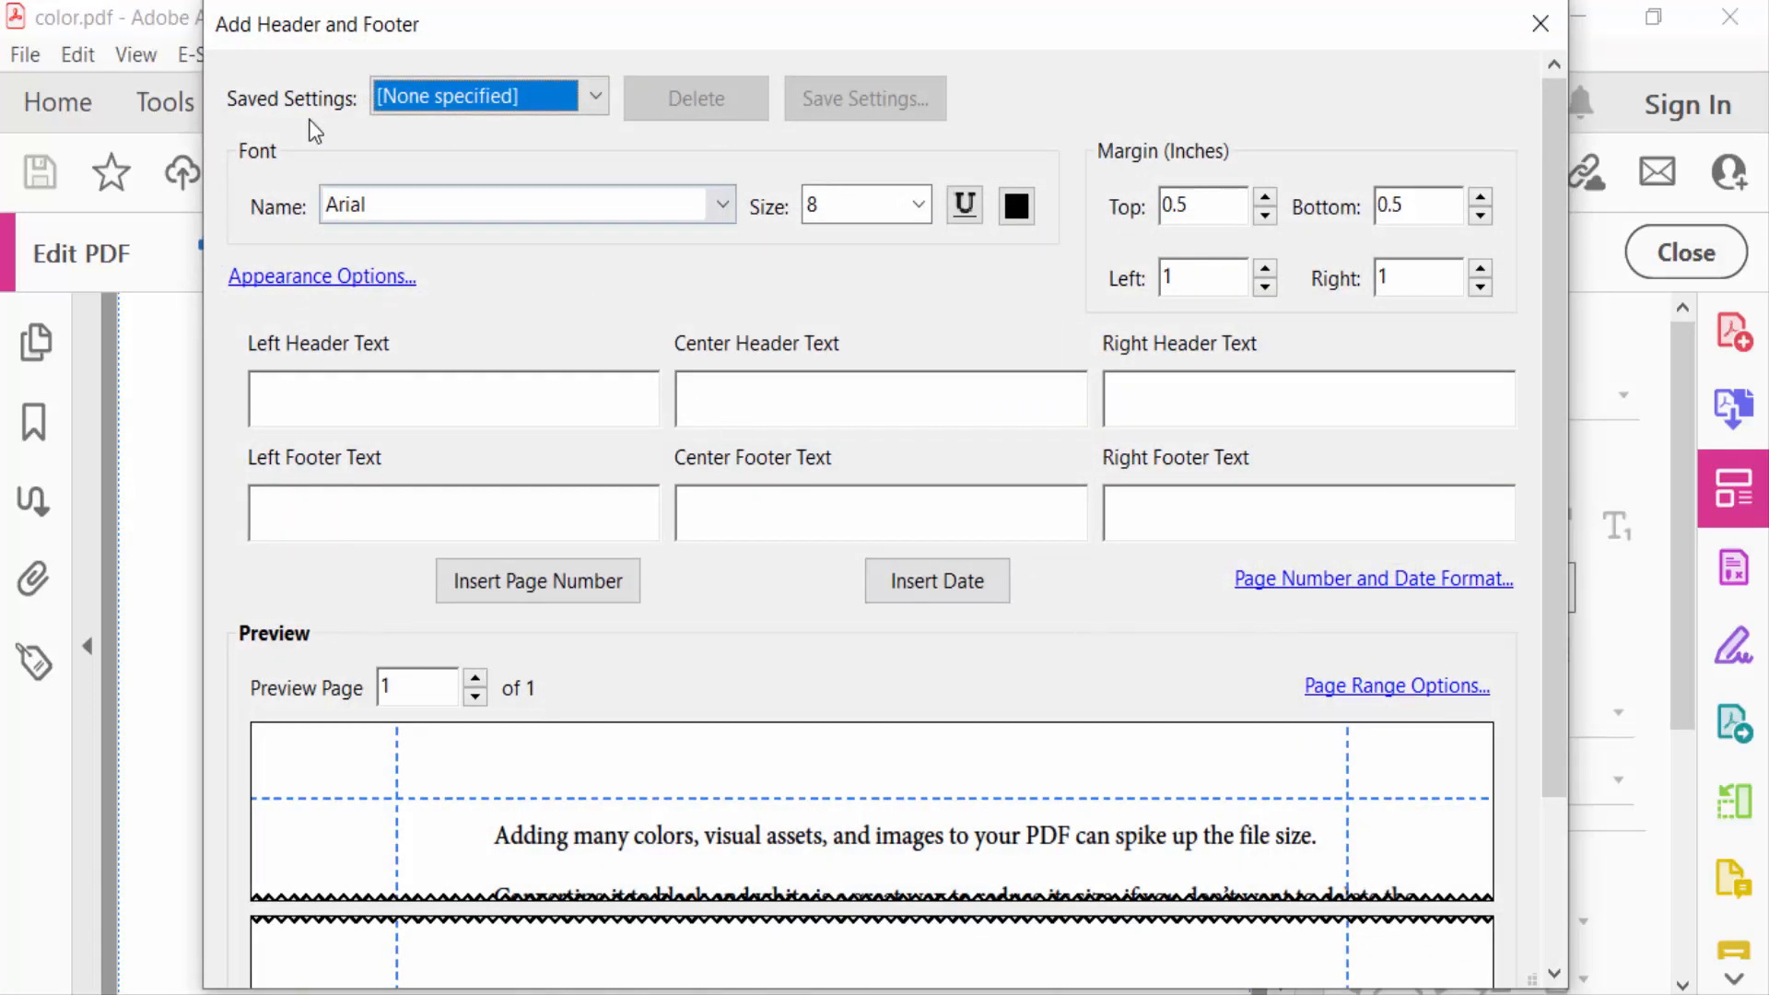
mouse_move(376, 37)
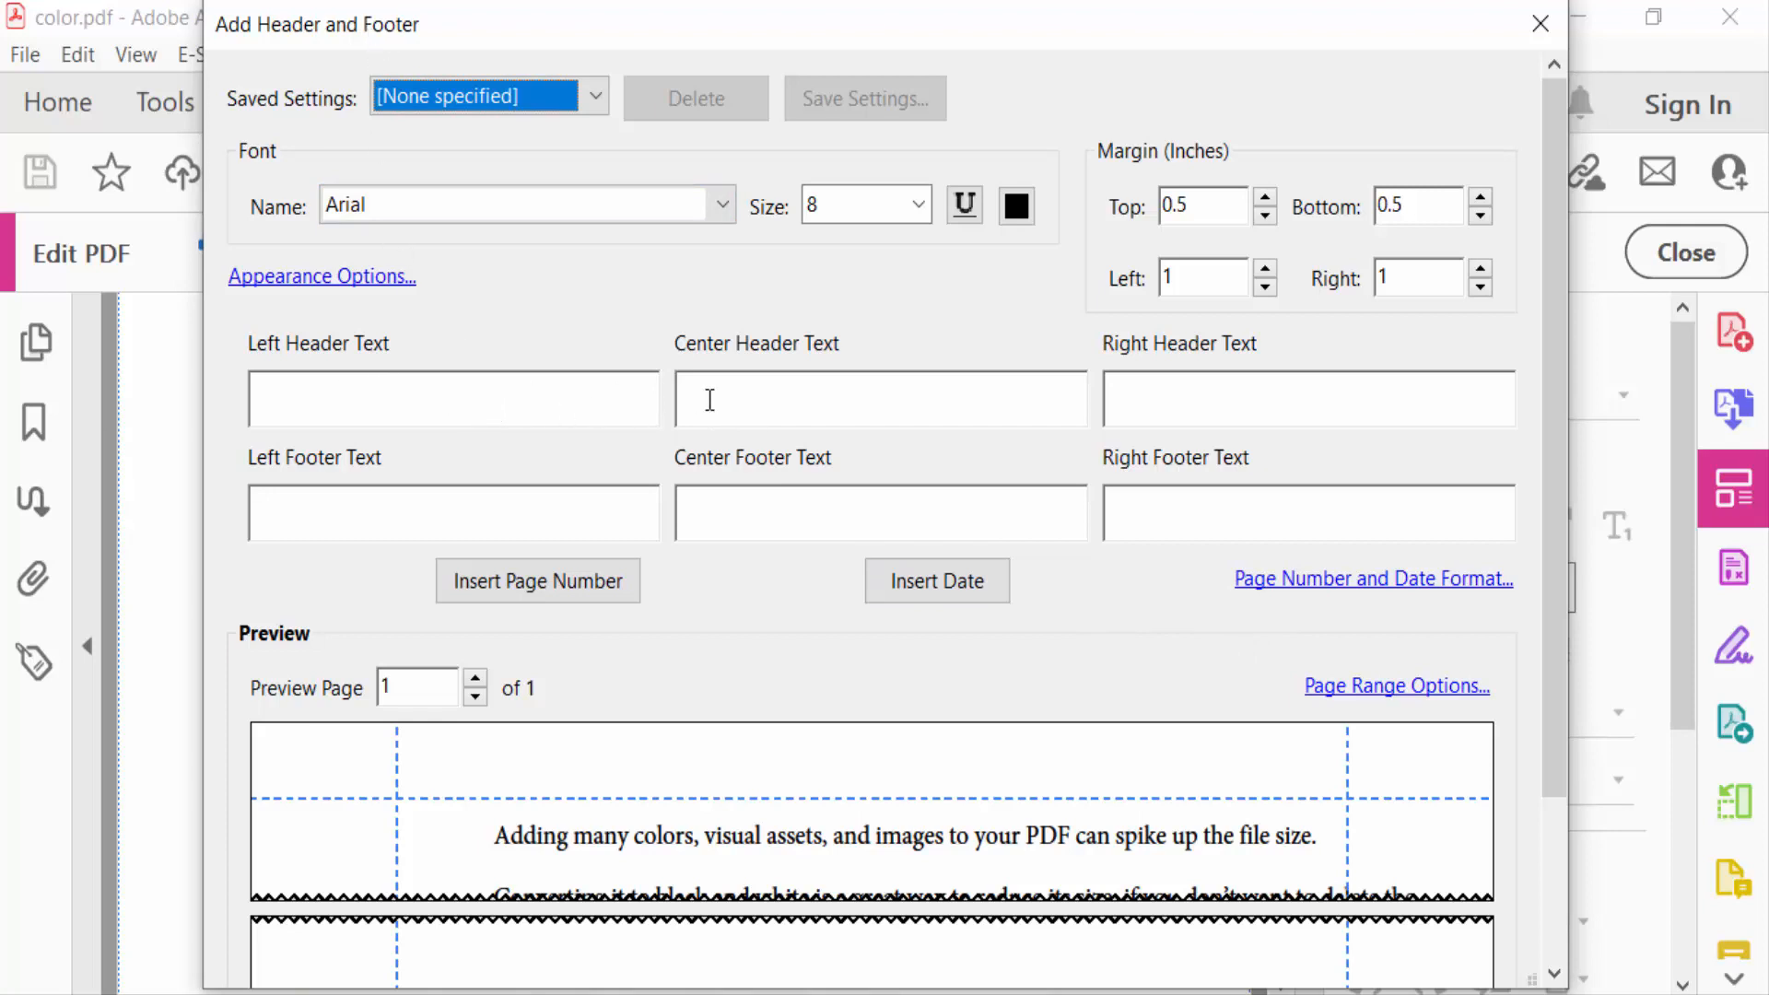
mouse_move(758, 395)
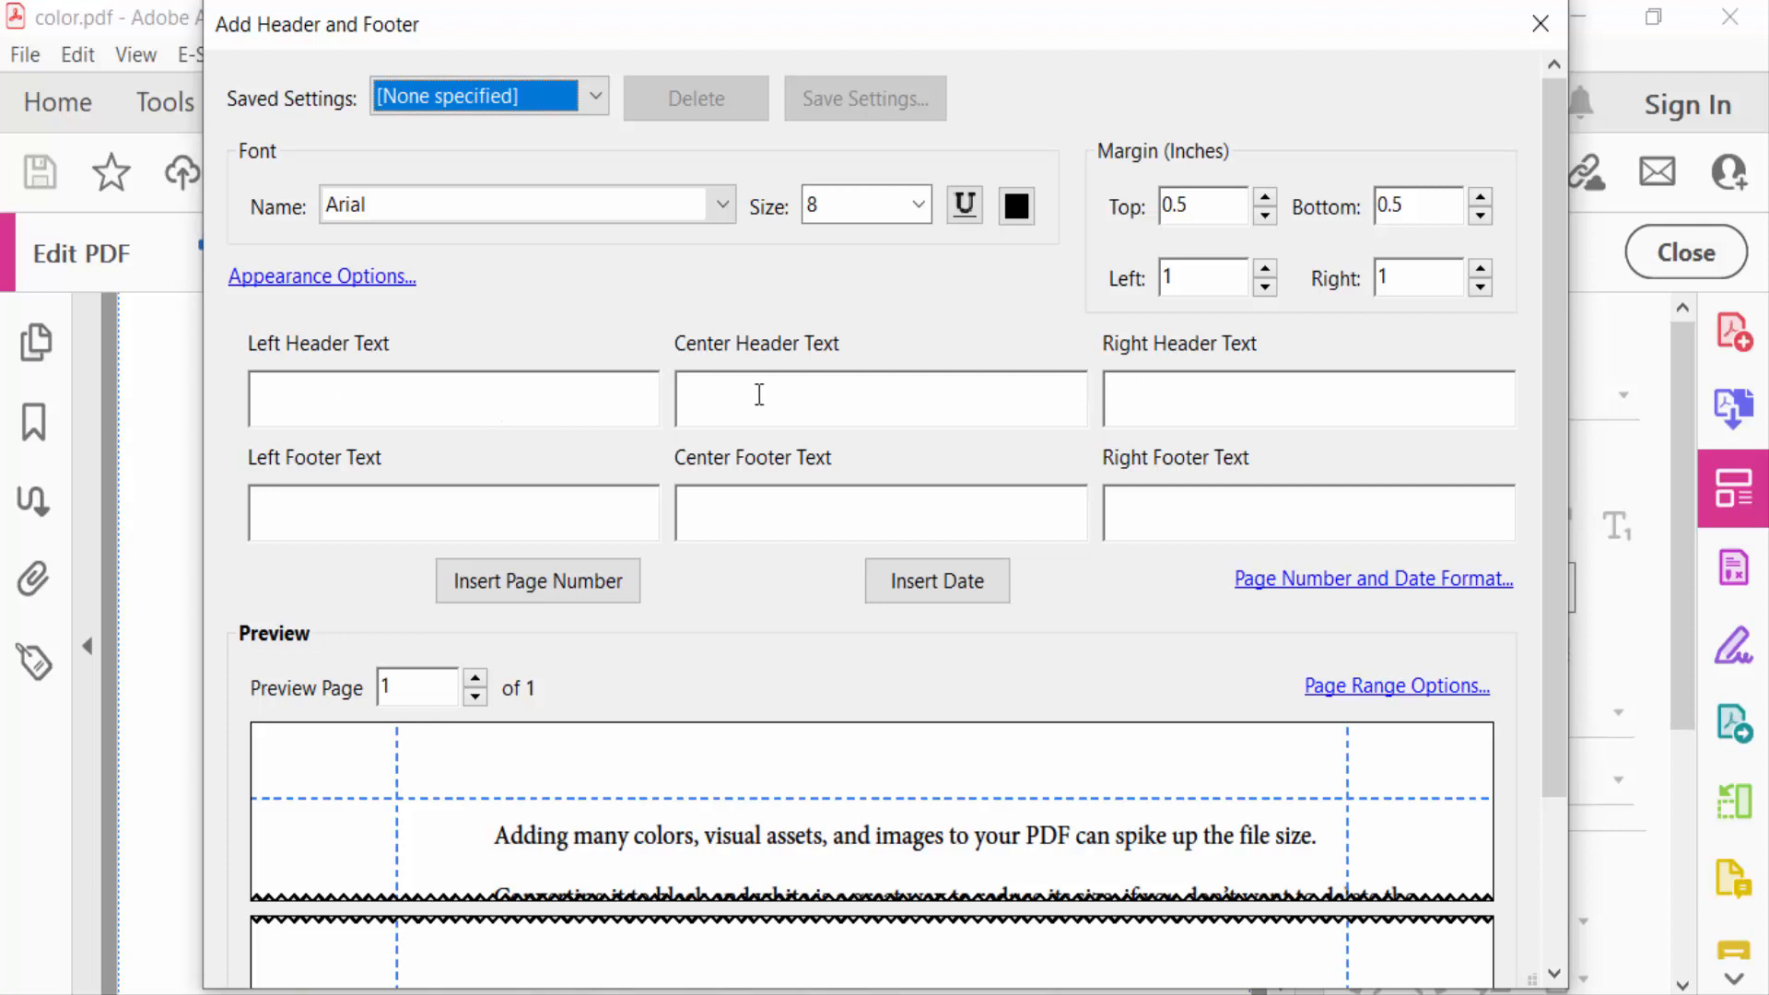
text(header)
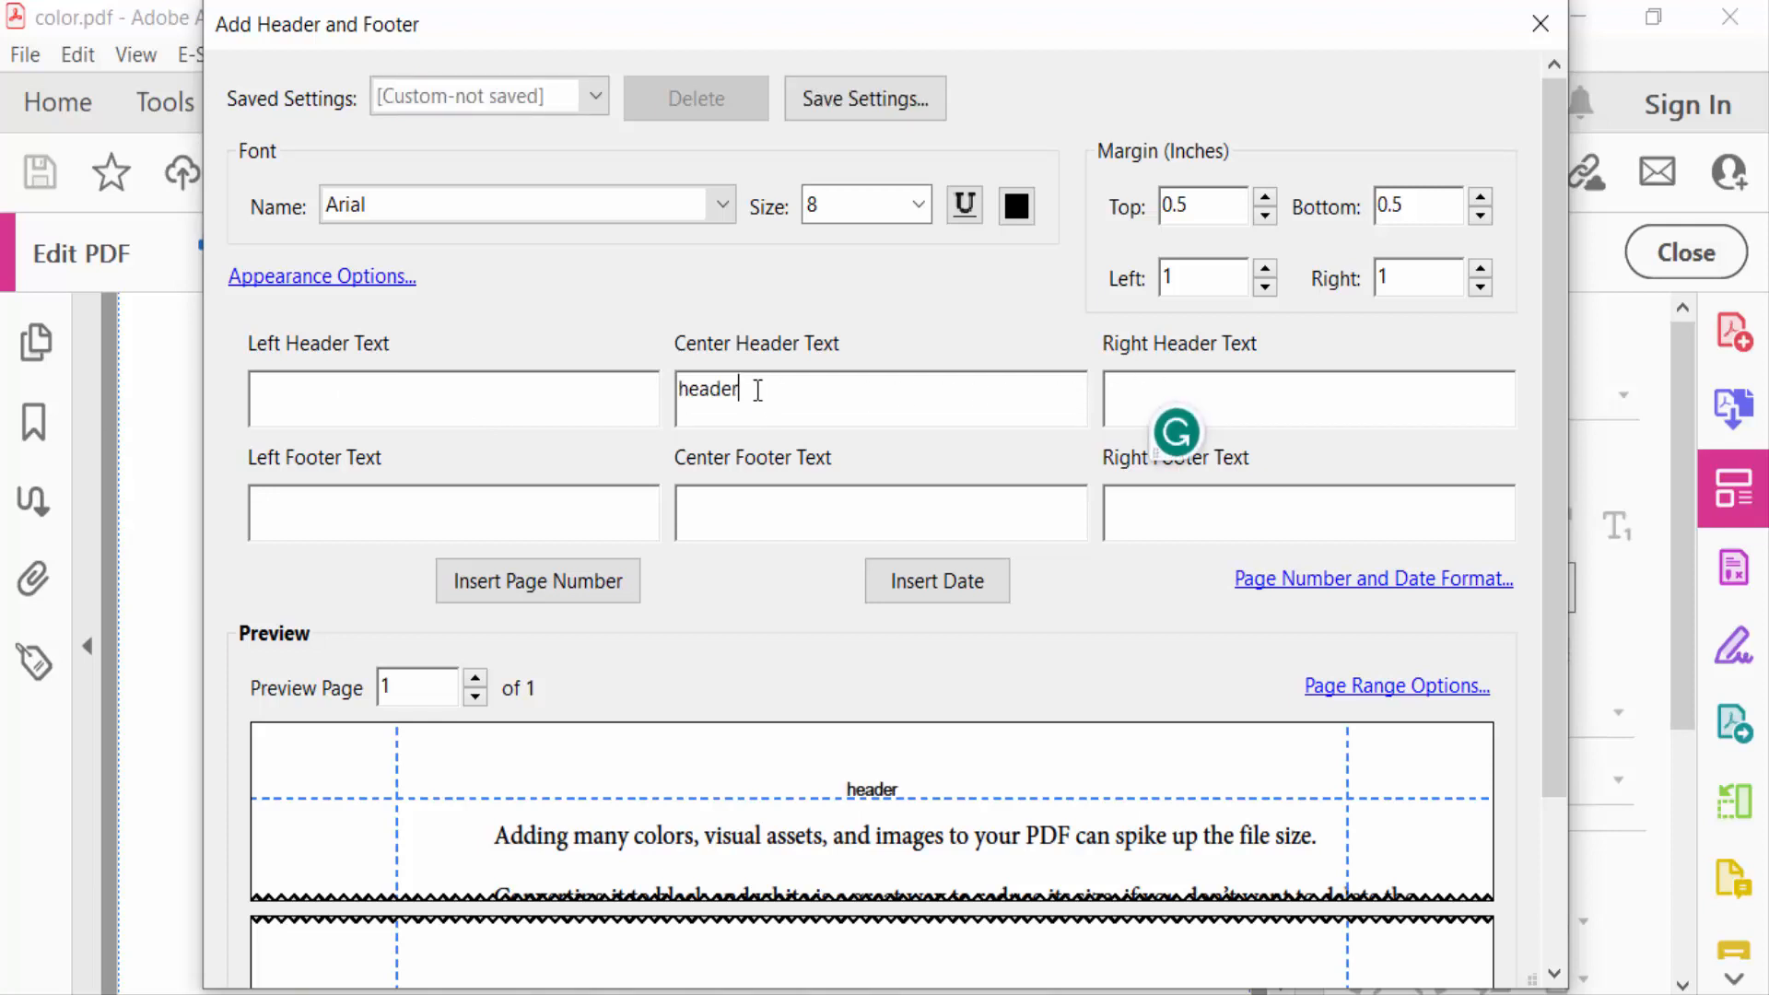
double_click(707, 389)
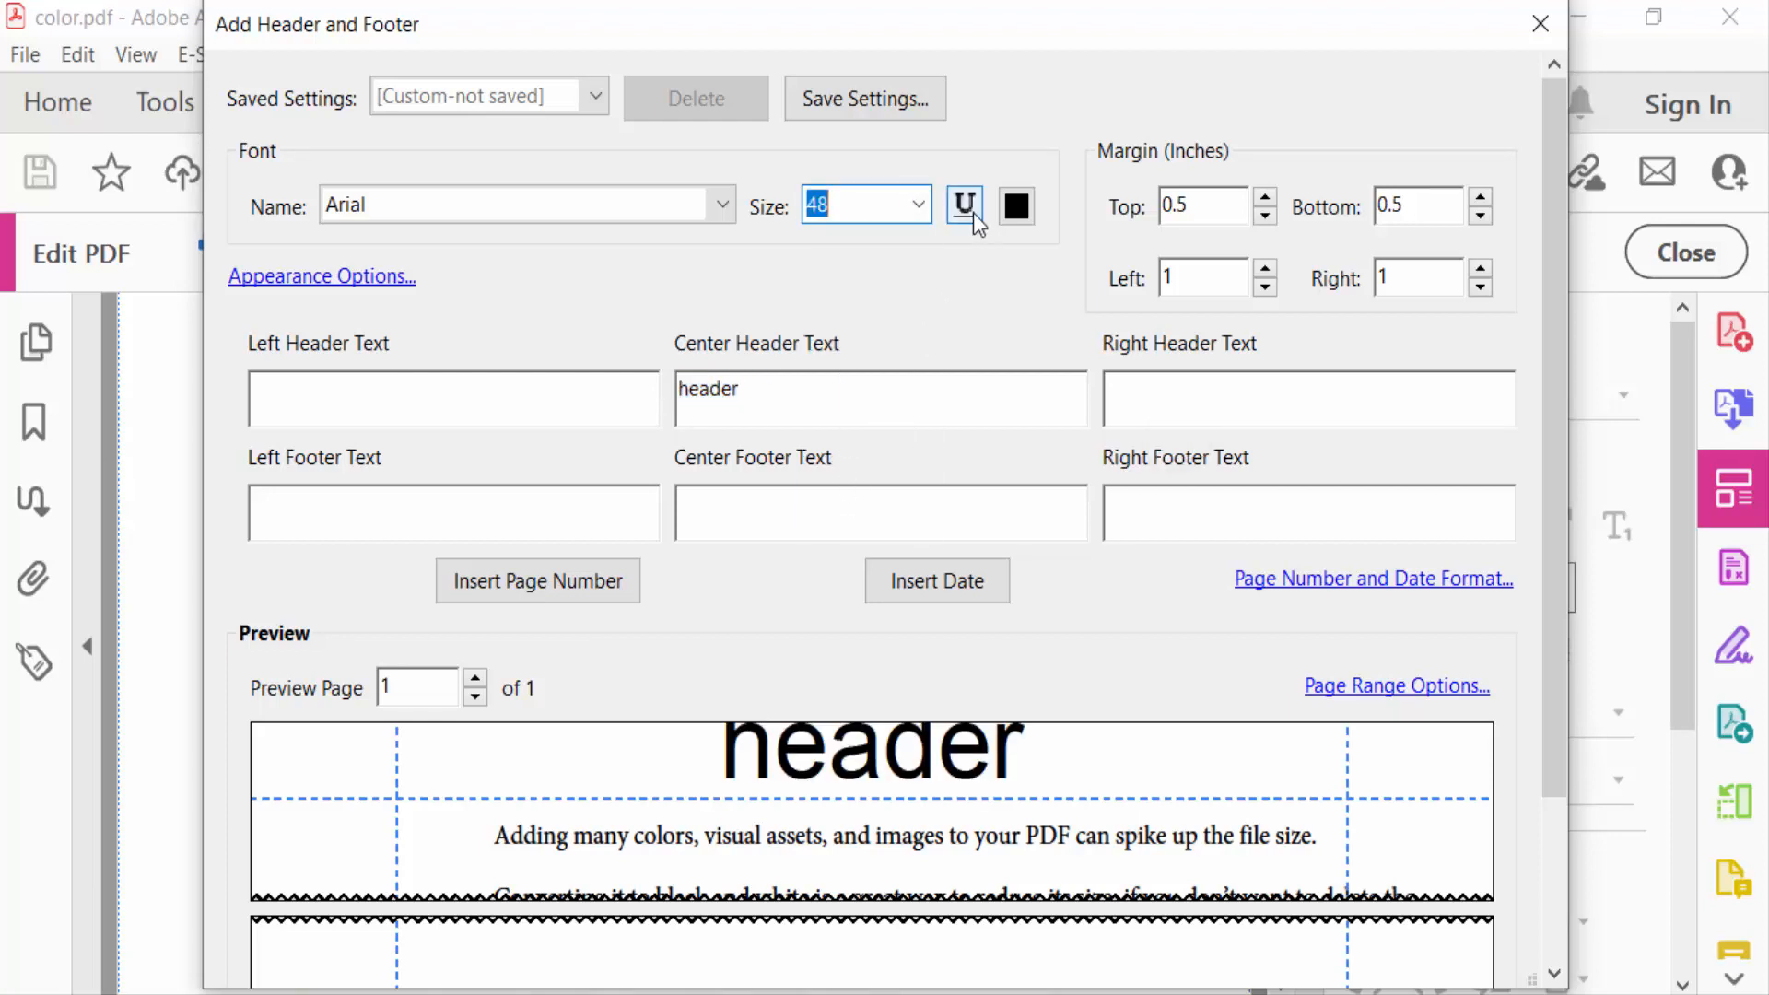
click(1014, 206)
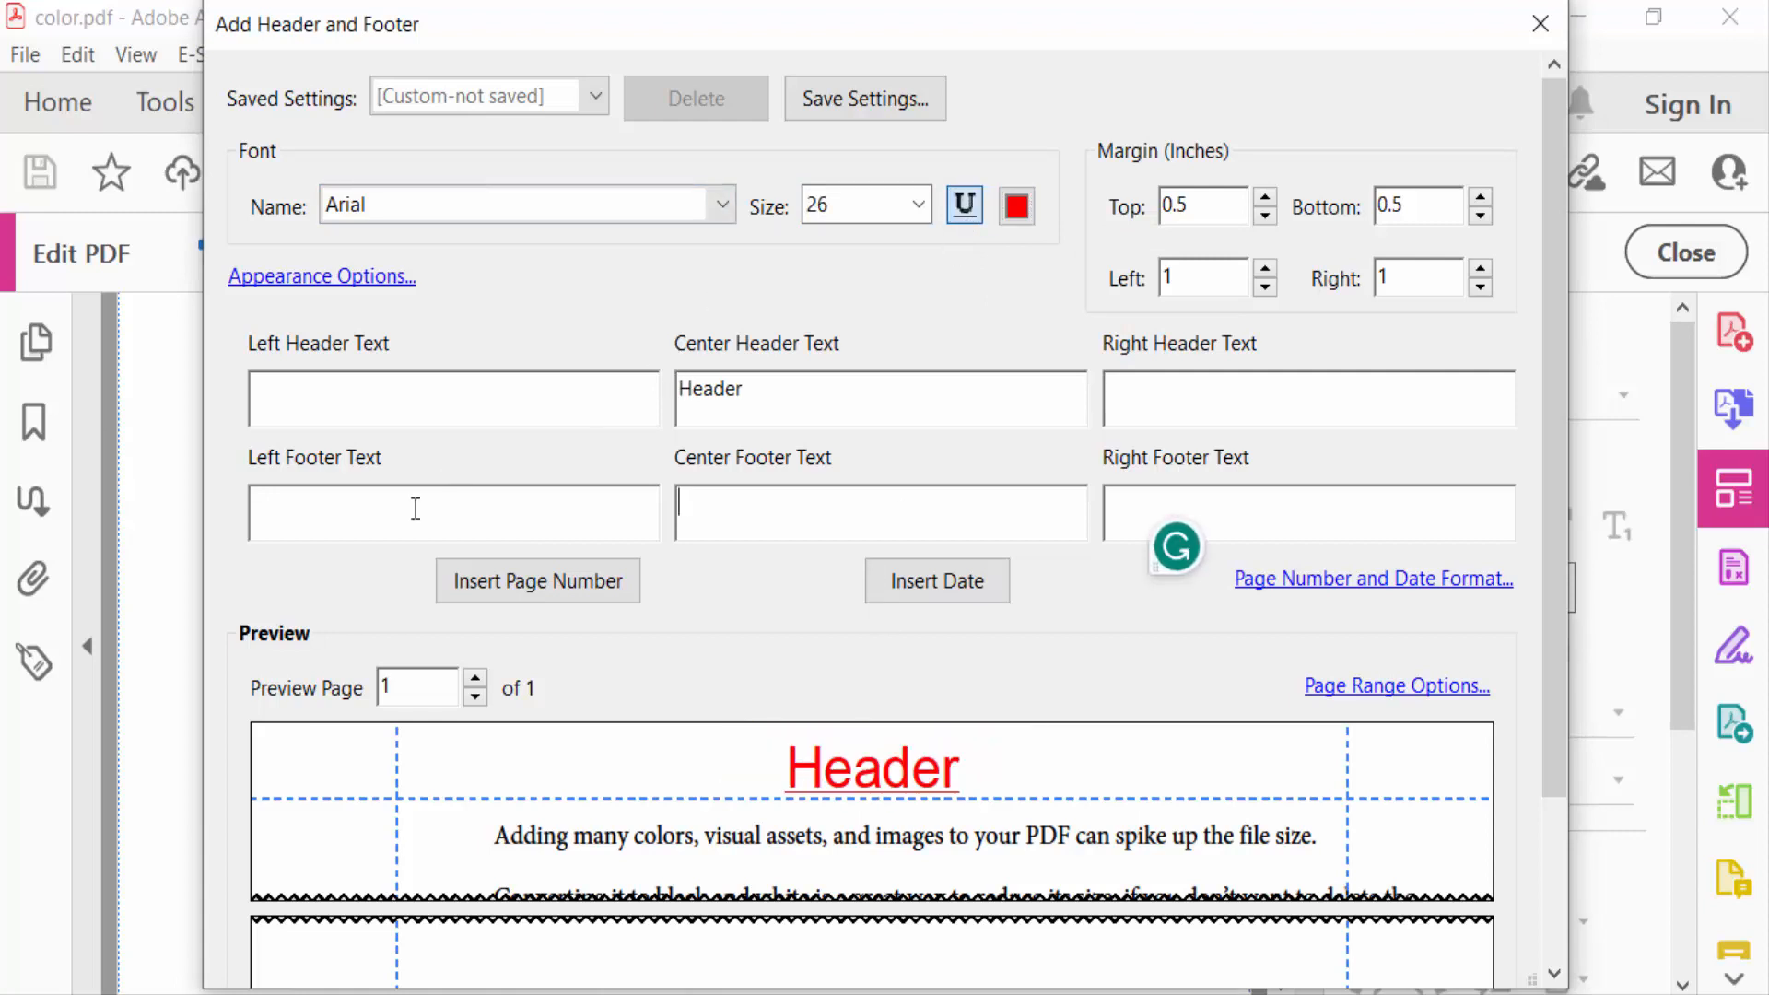
mouse_move(810, 568)
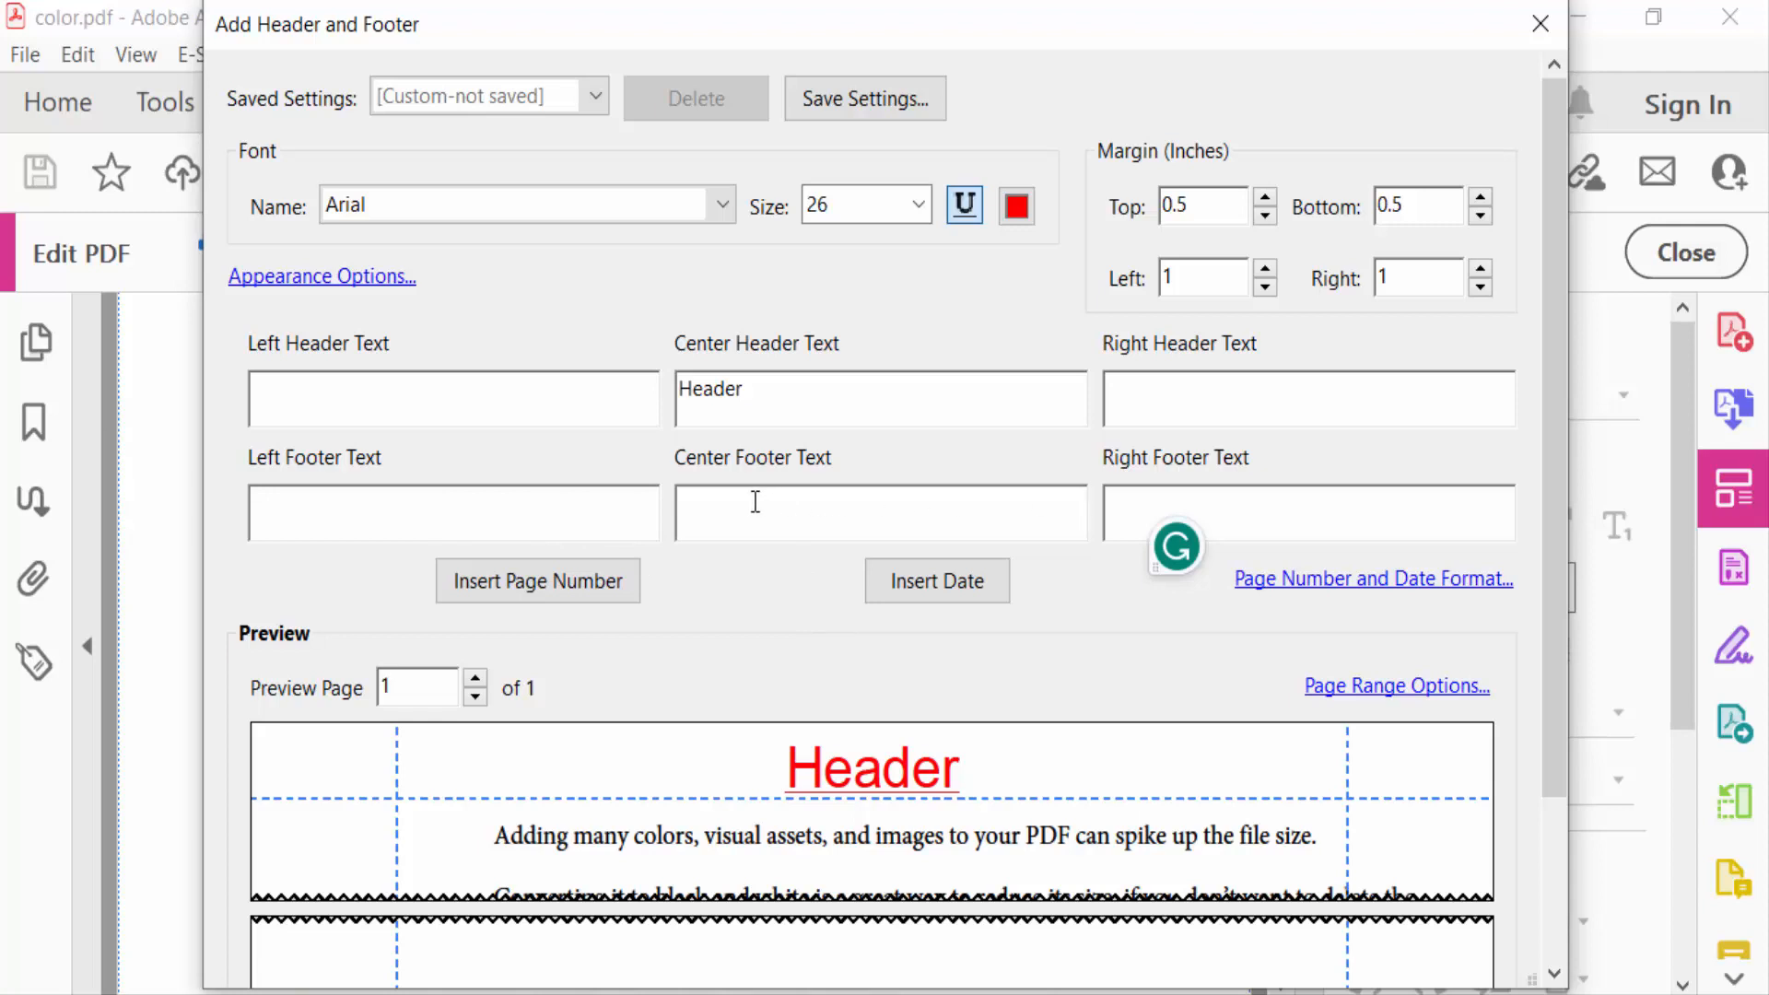
Enter 'footer' as the centre footer text and set the font to Arial Rounded MT Bold.
text(foo)
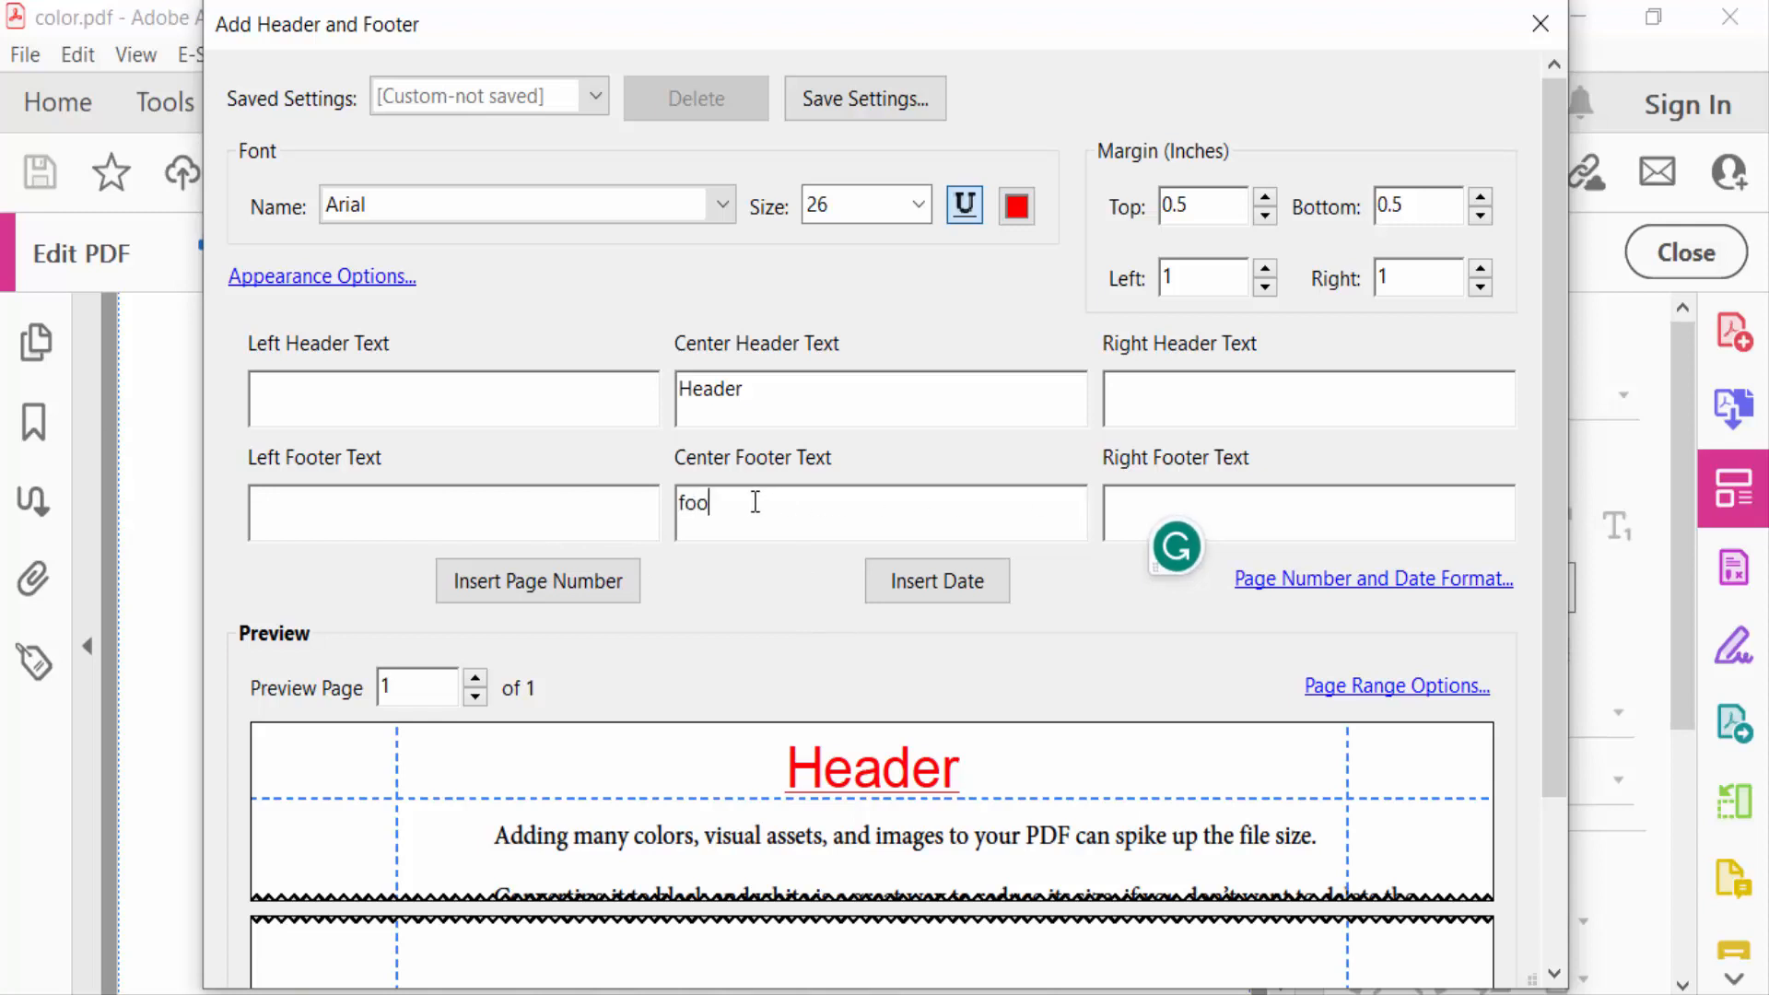
text(ter)
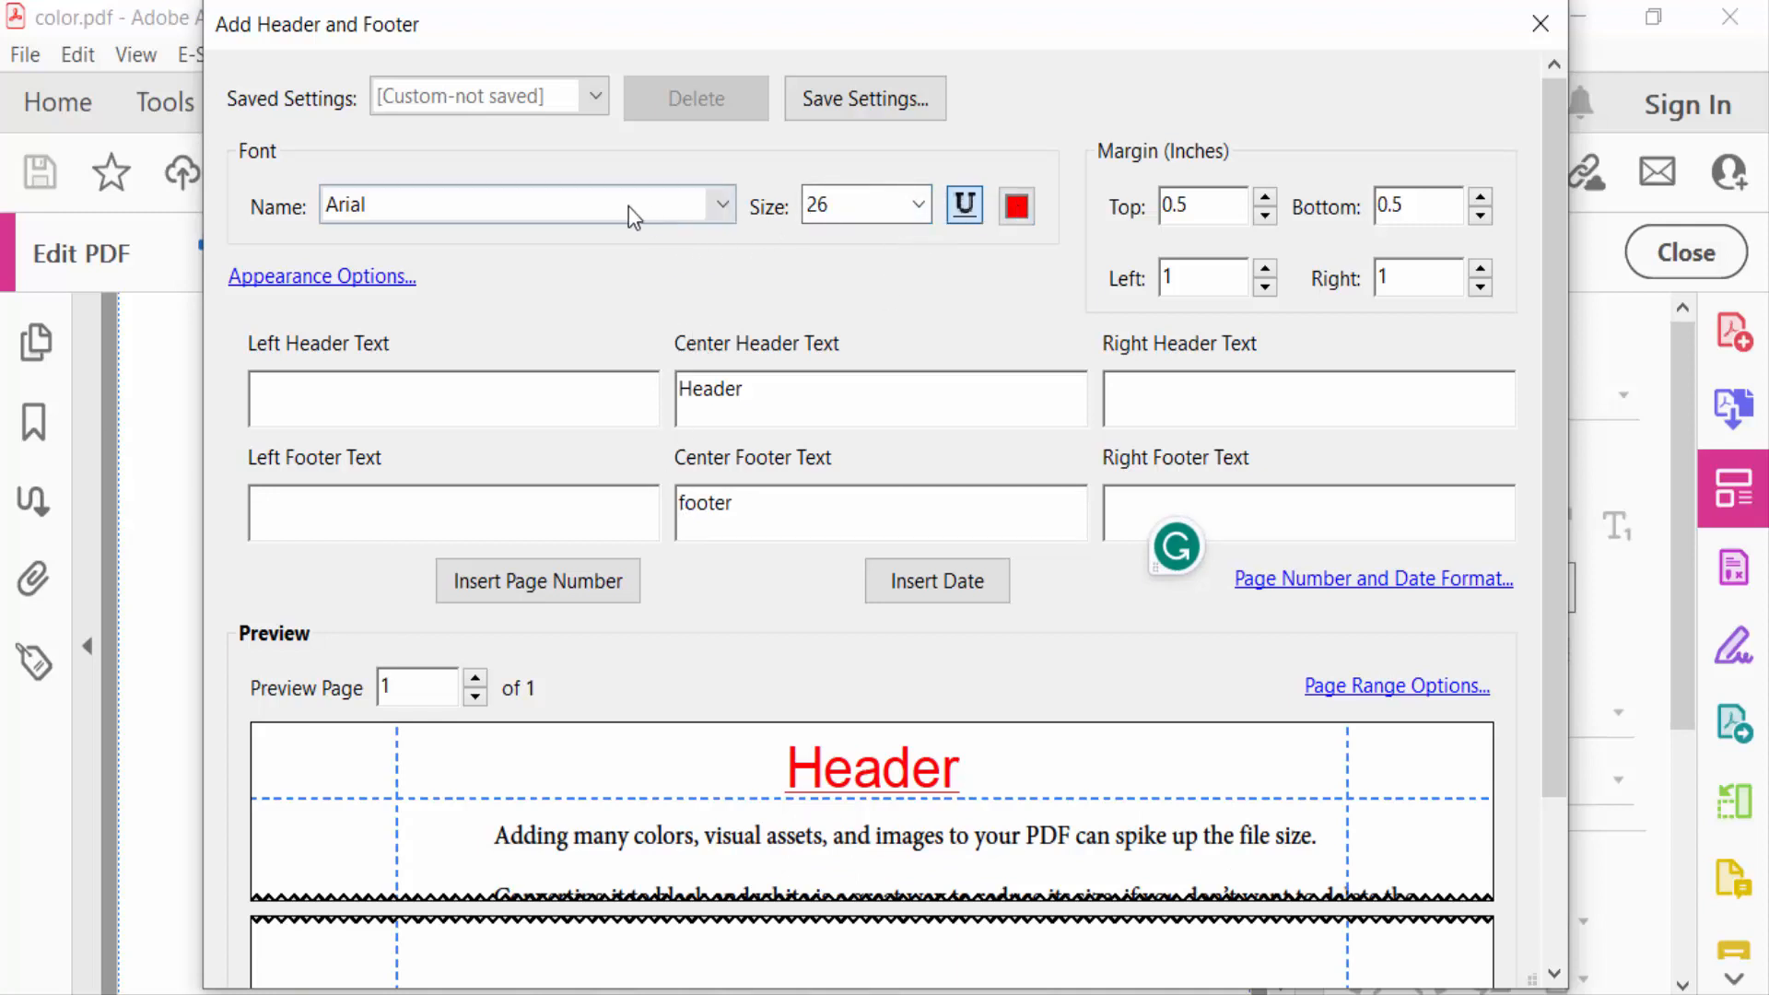
click(722, 205)
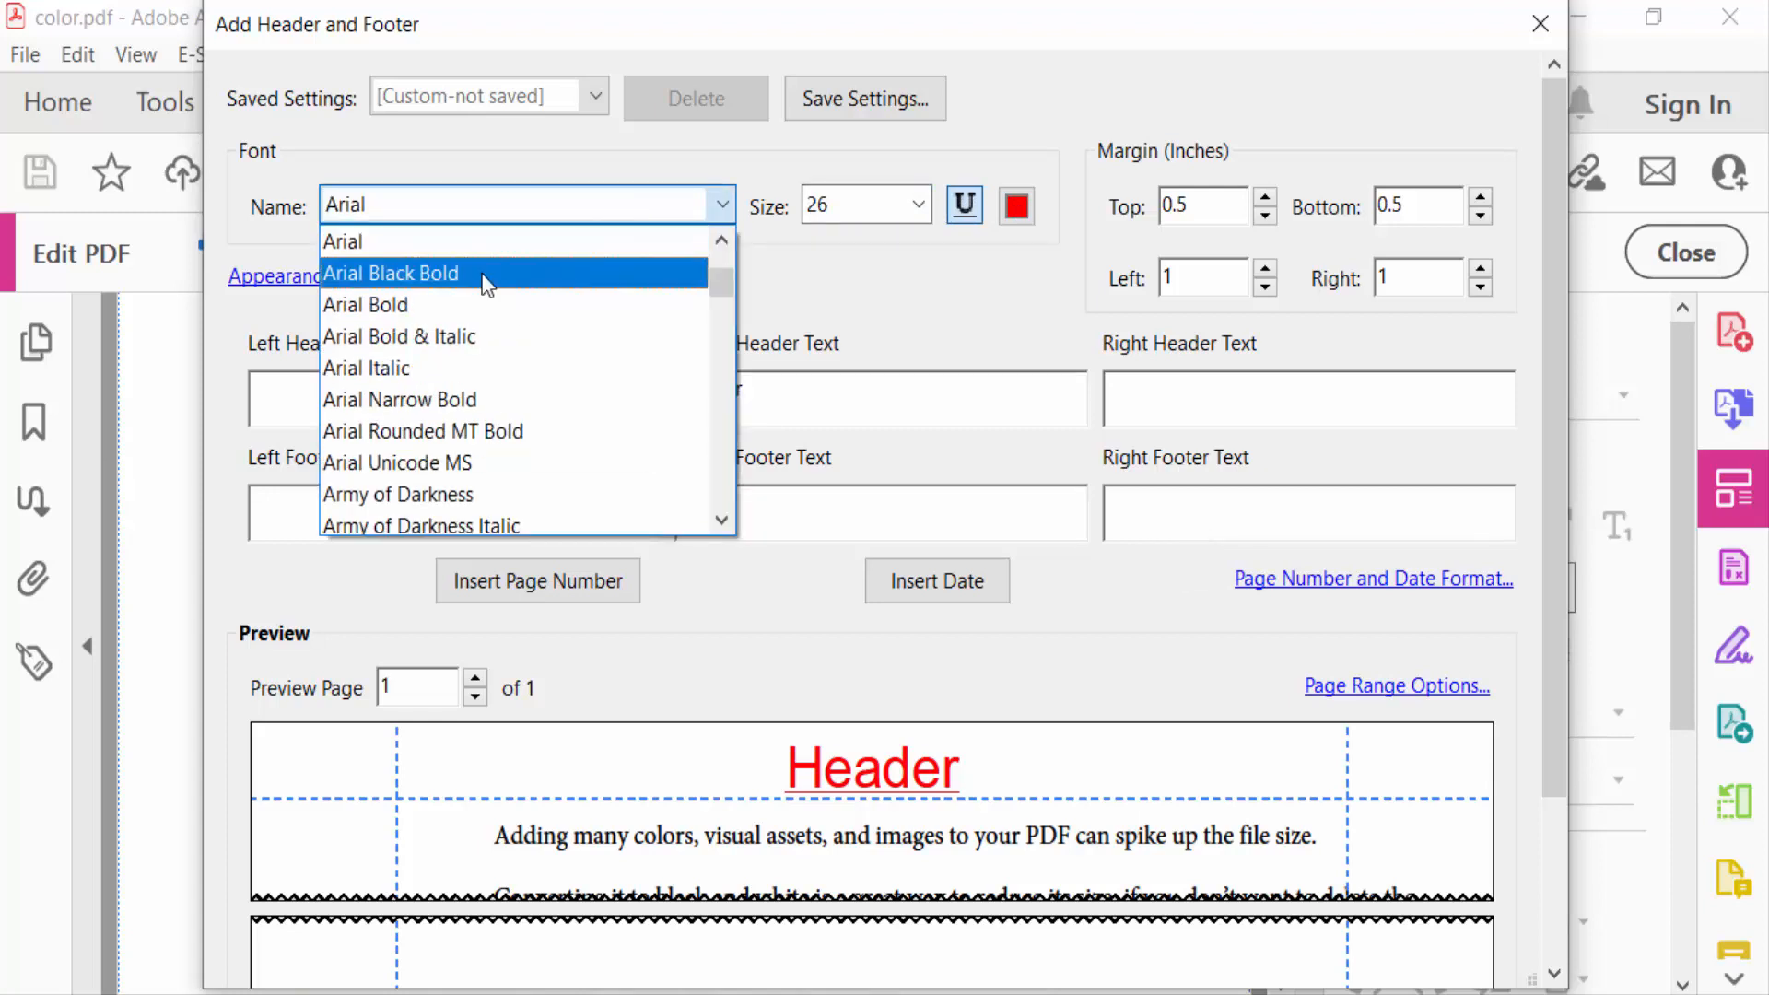
click(423, 431)
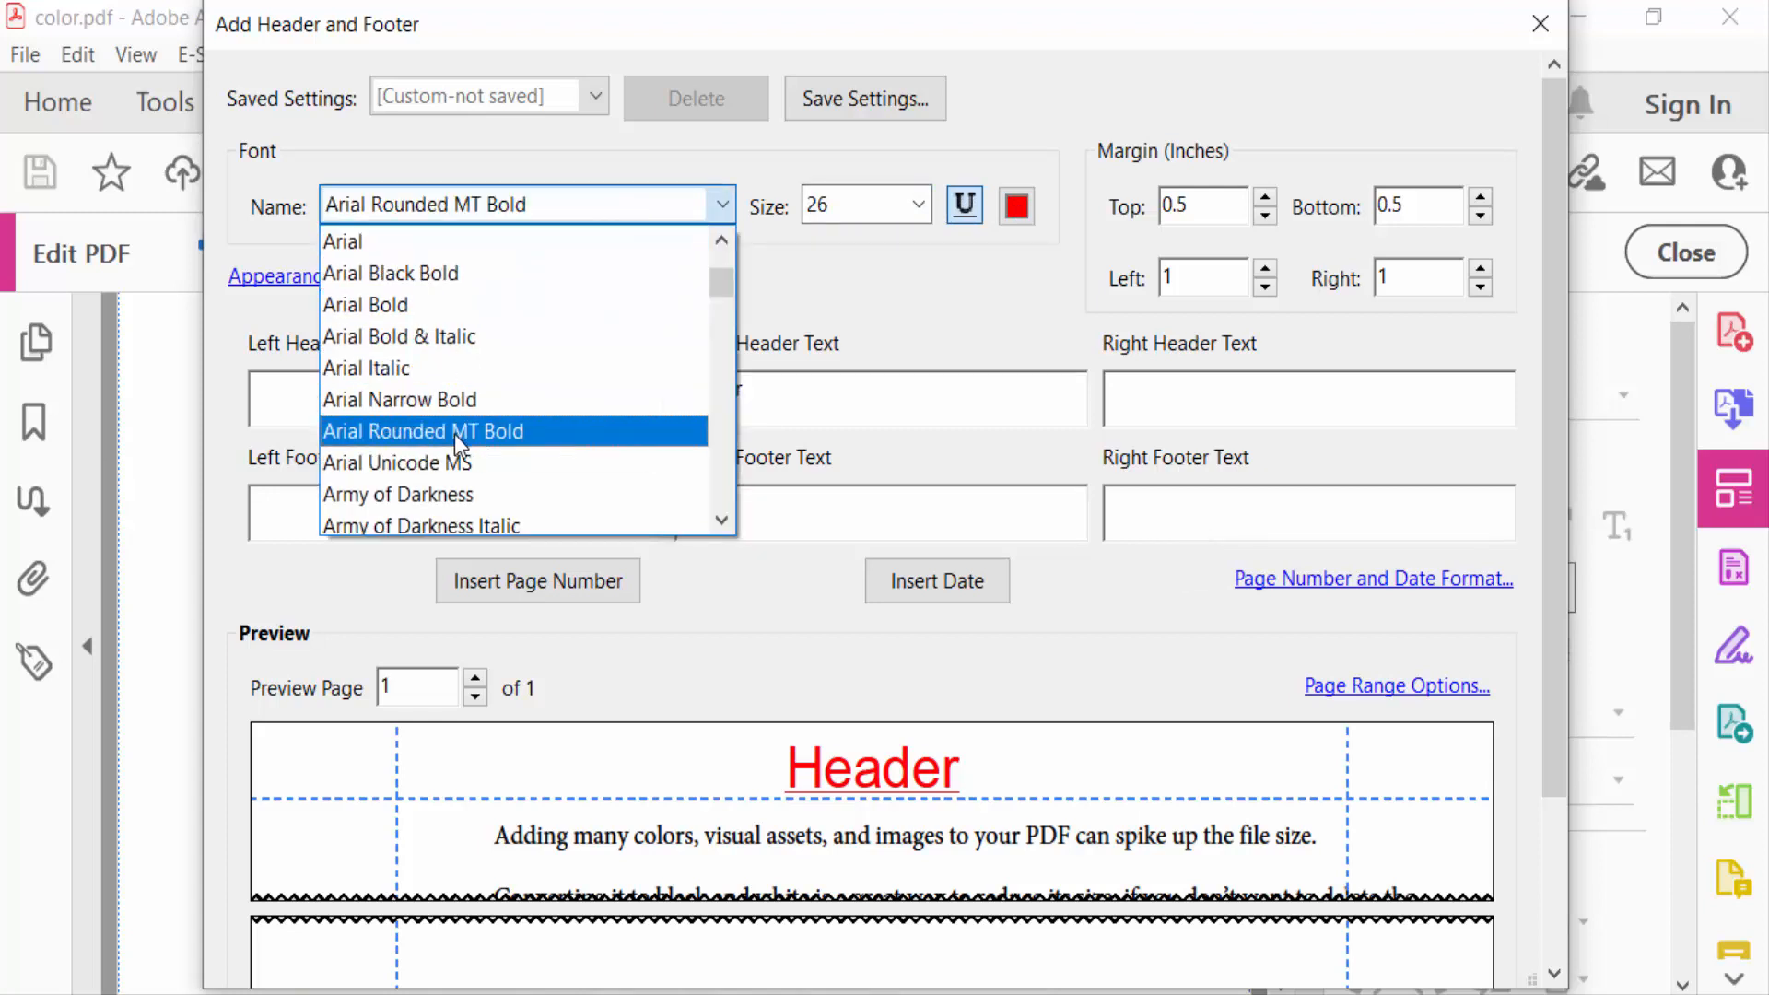
click(423, 430)
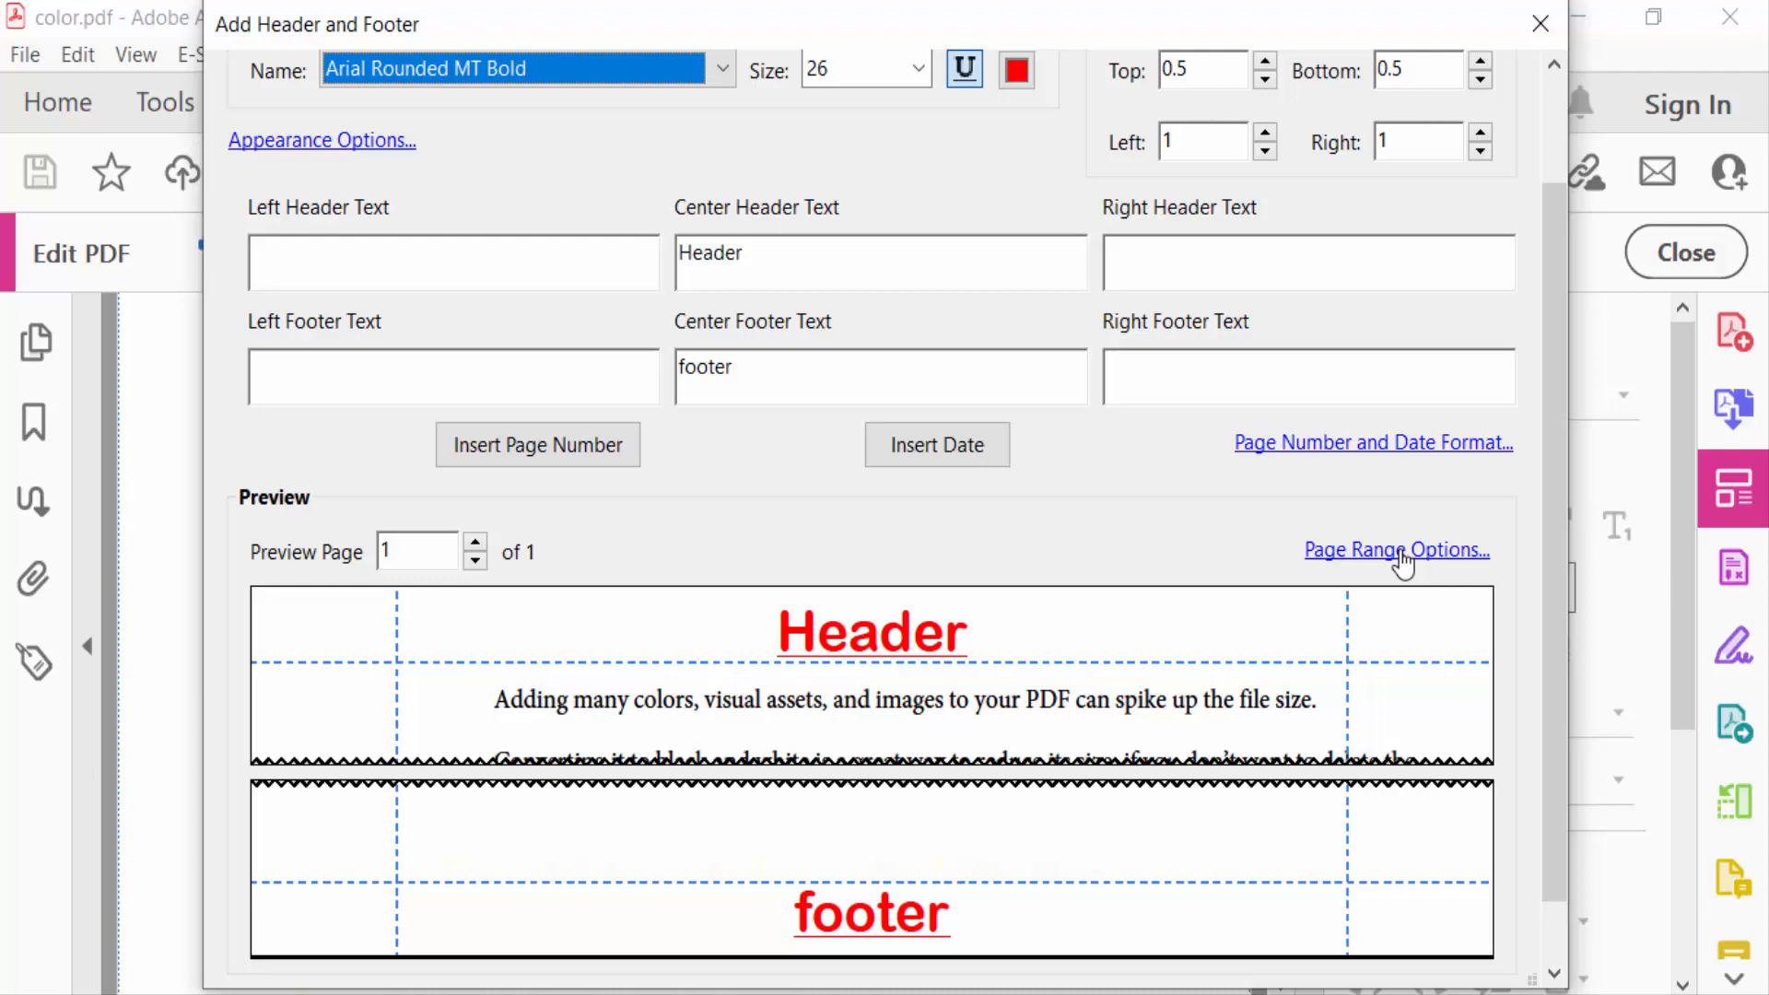
click(1396, 549)
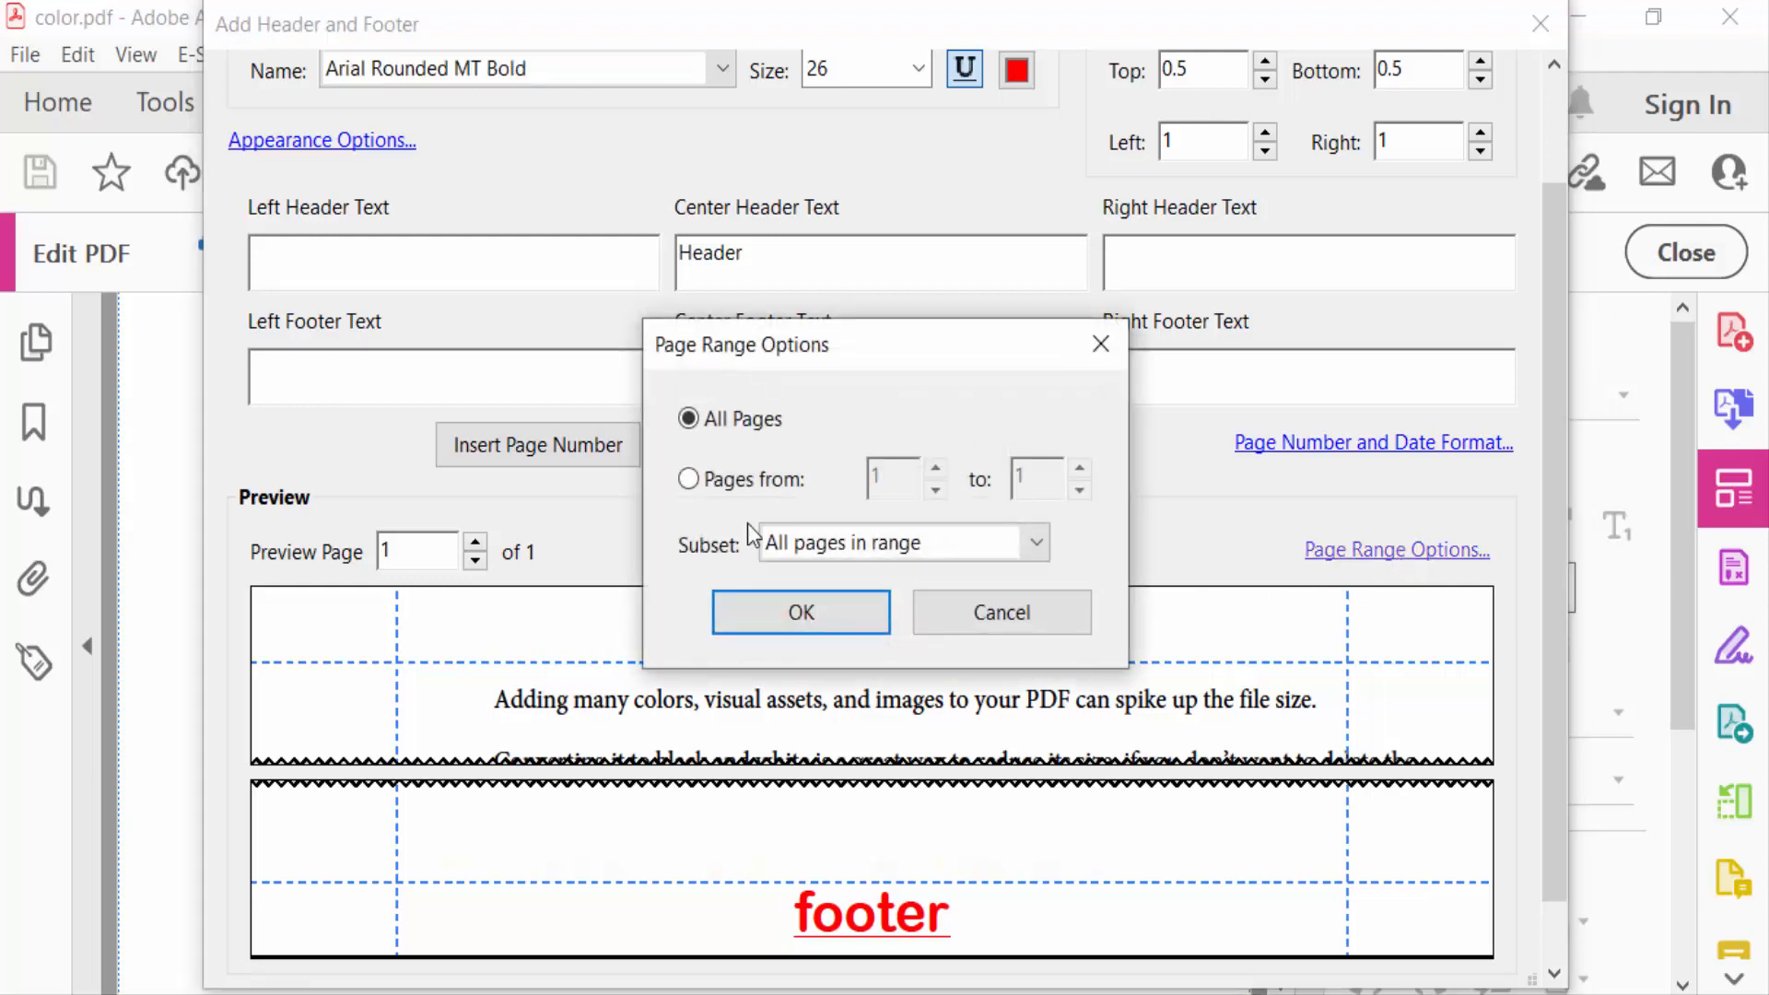
mouse_move(789, 469)
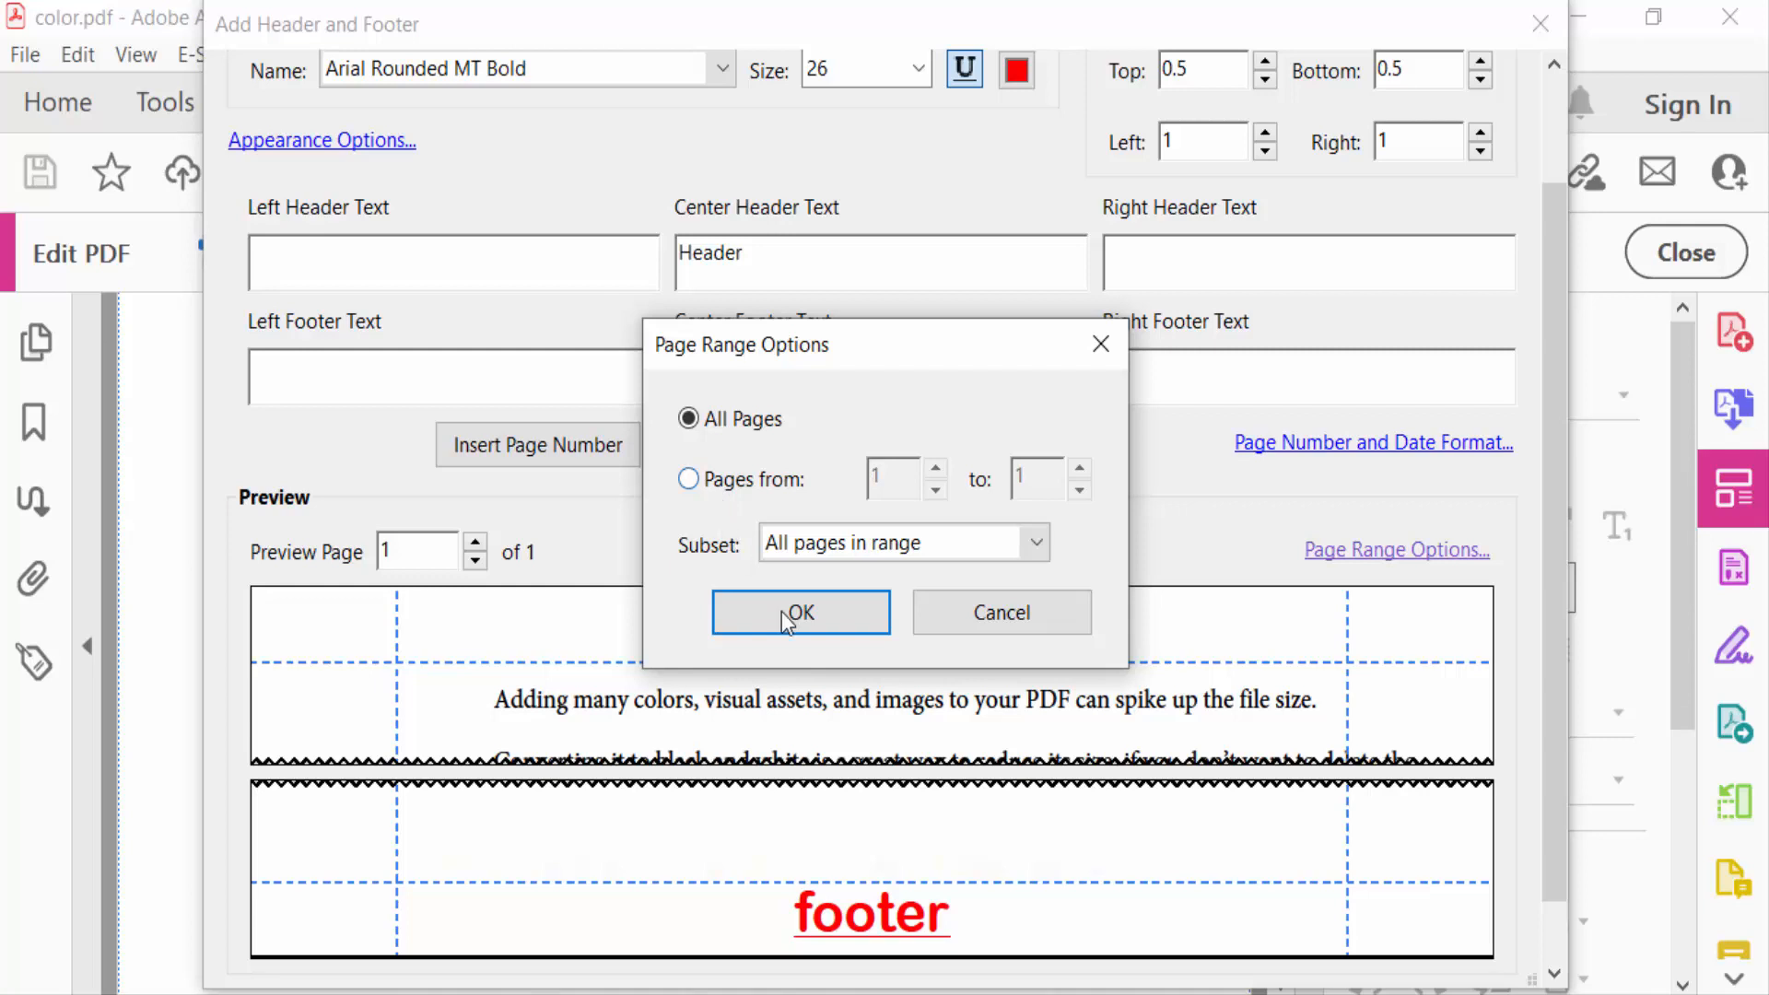
click(799, 612)
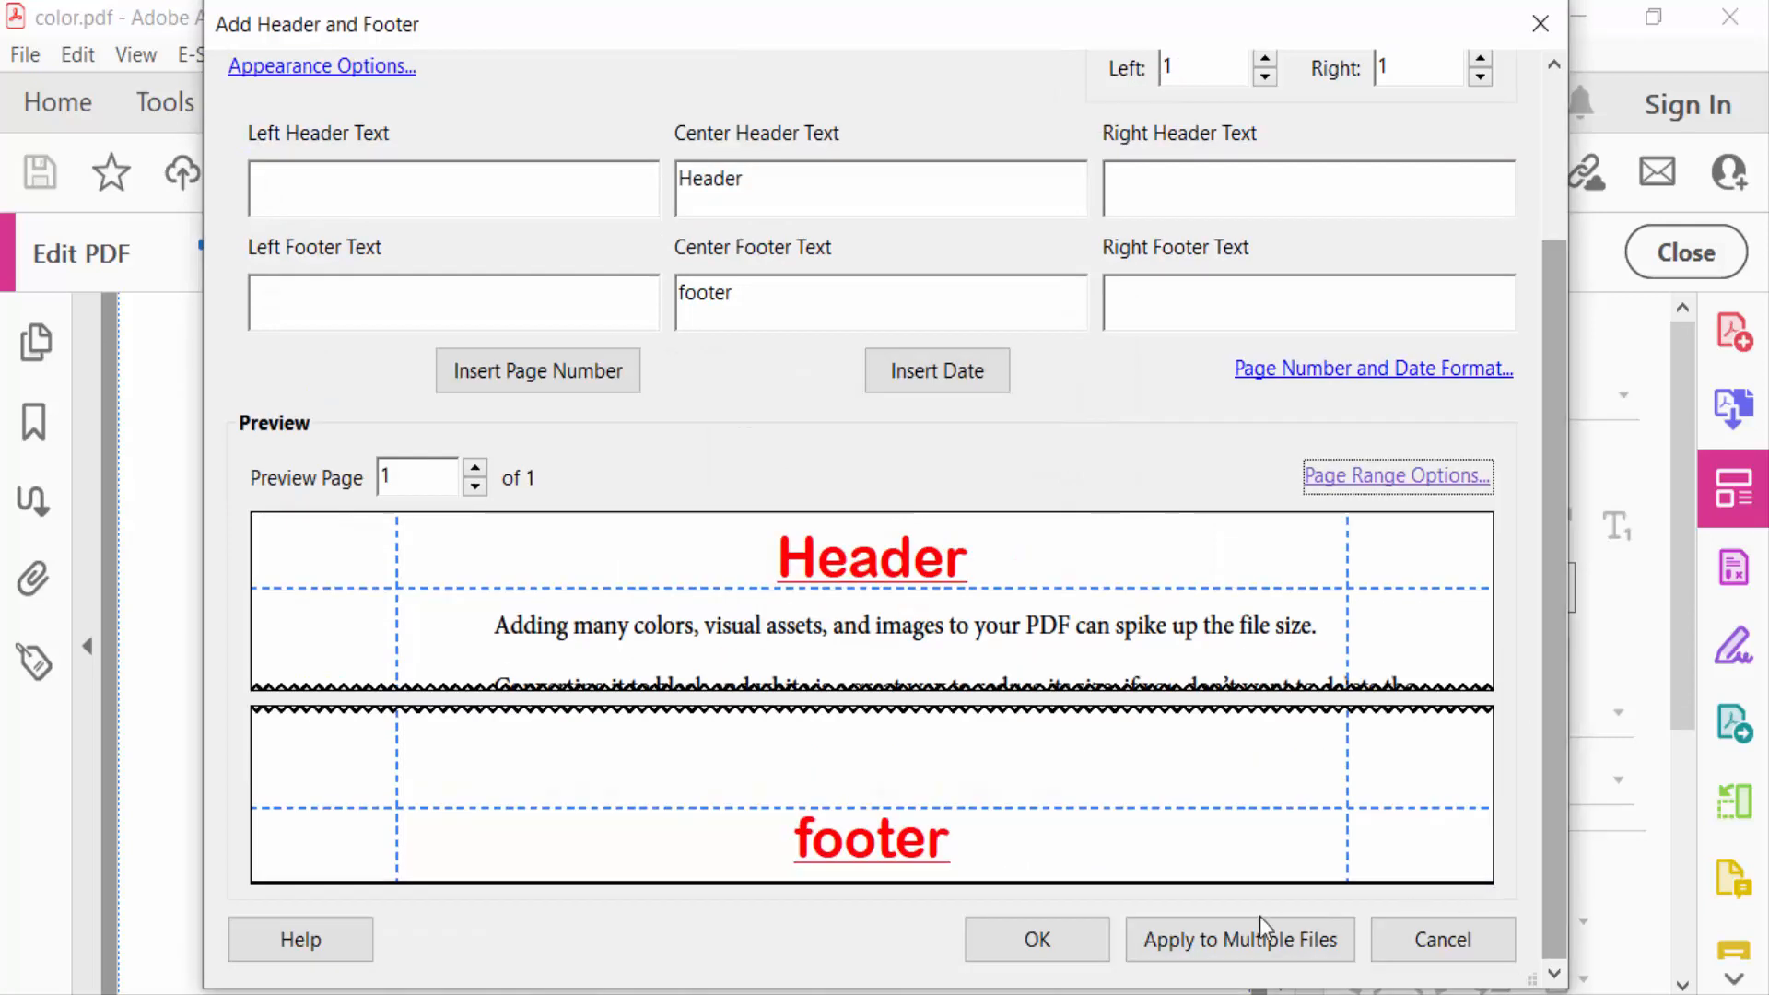
mouse_move(1238, 938)
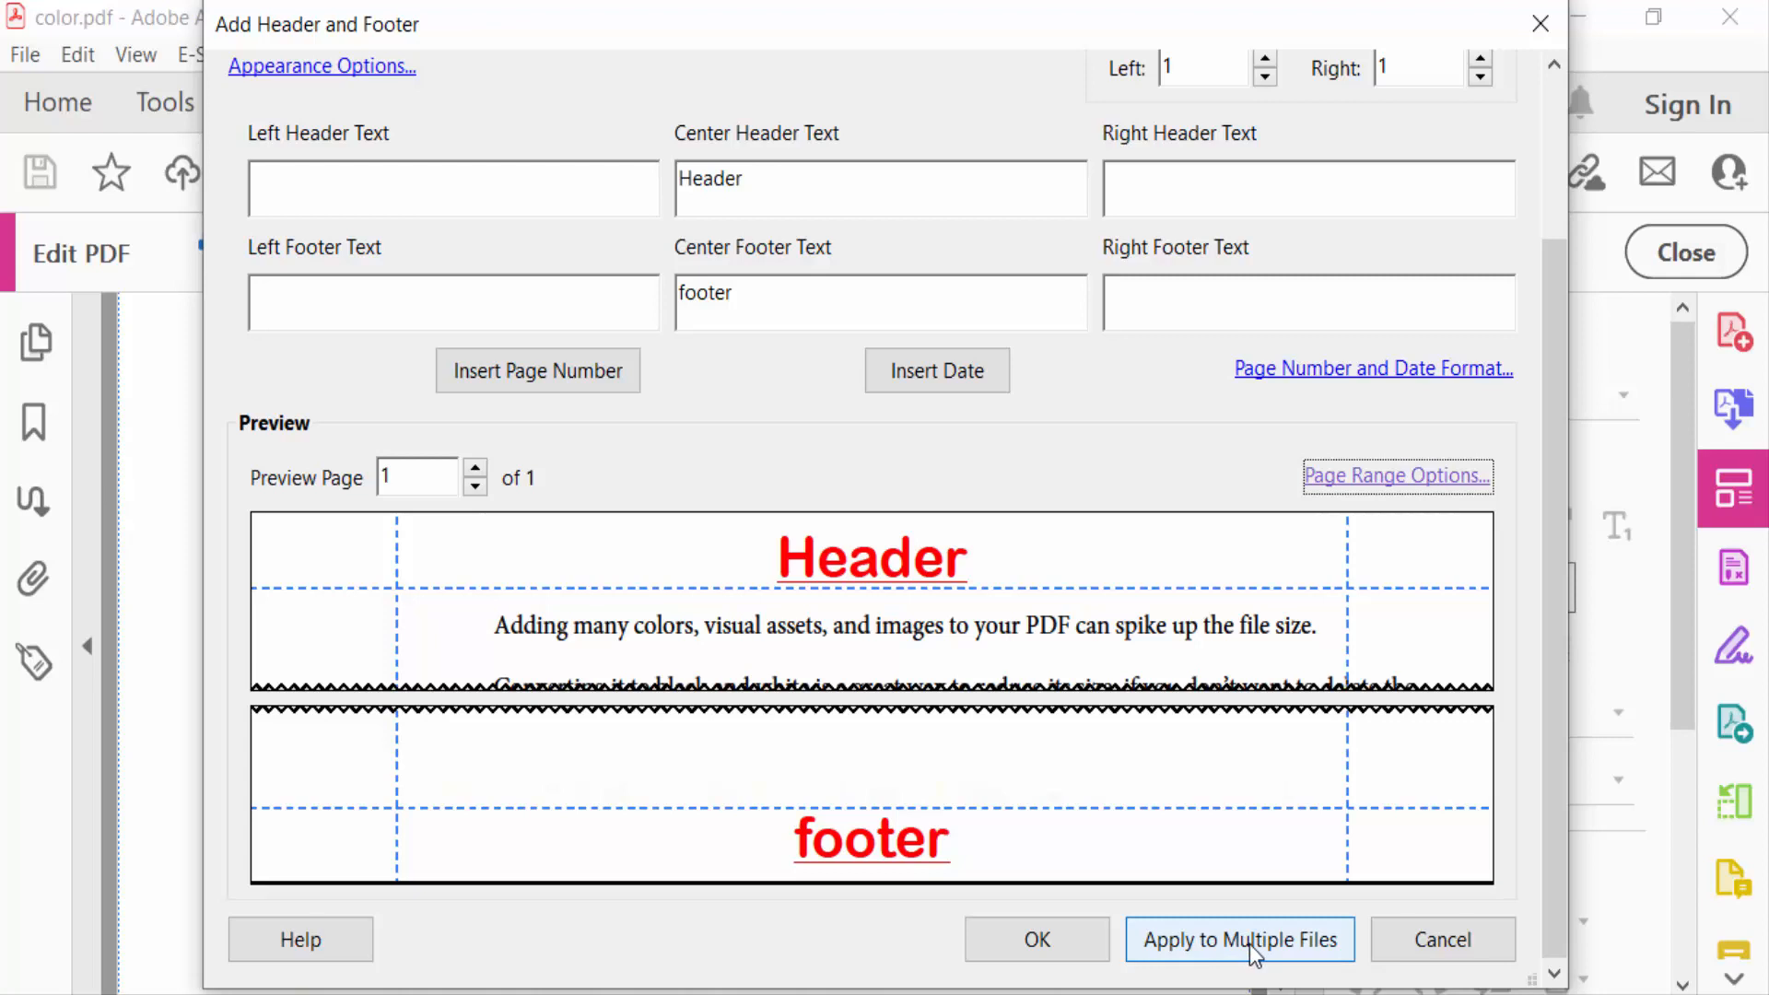
mouse_move(1102, 684)
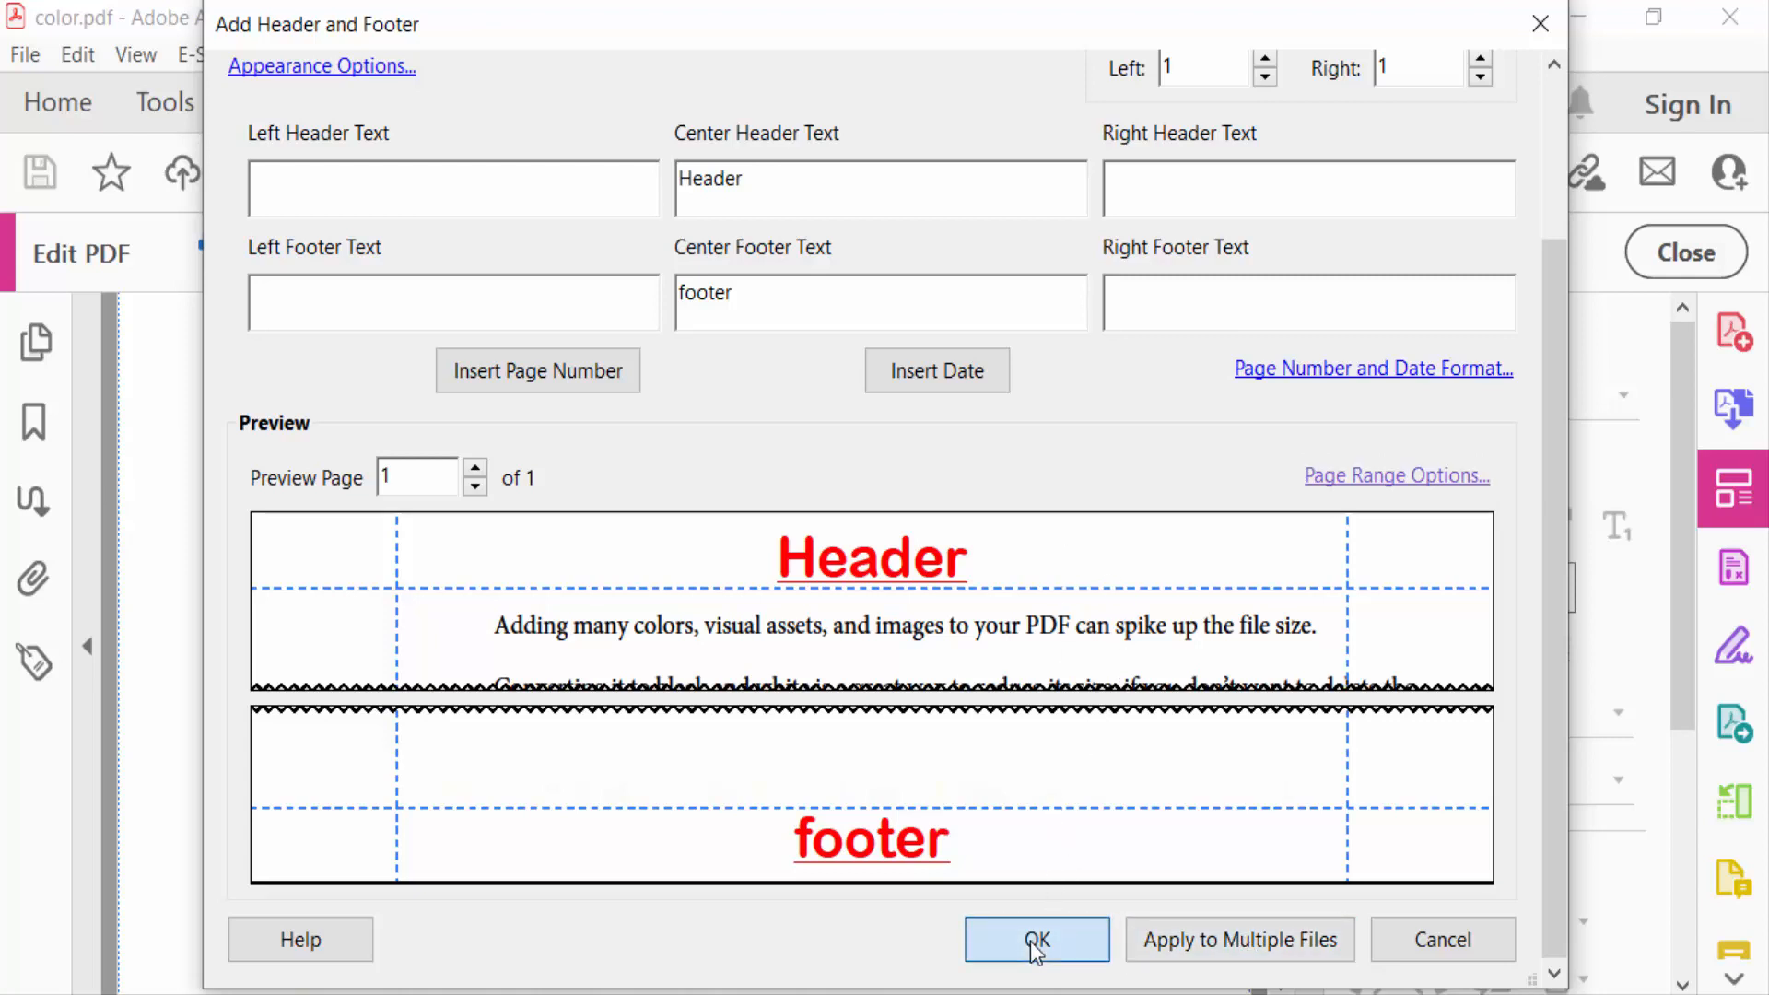
Confirm the header and footer, then scroll the page to check both appear.
click(1035, 939)
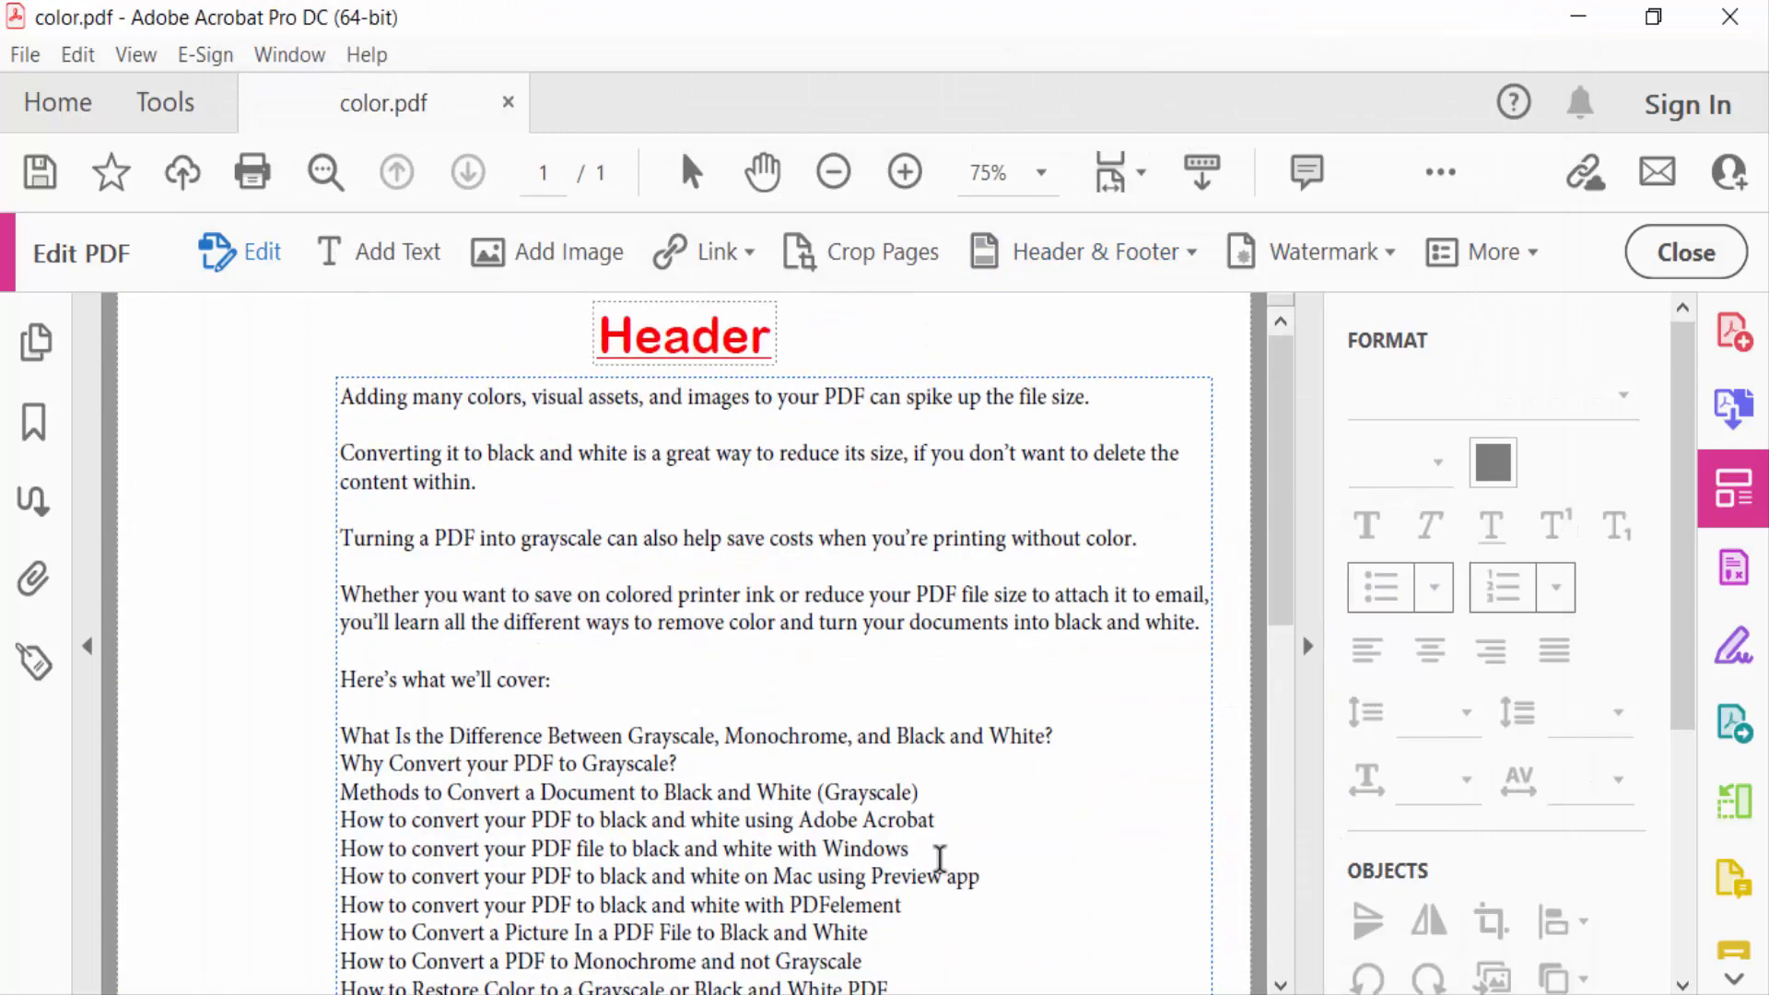
scroll(down, 3)
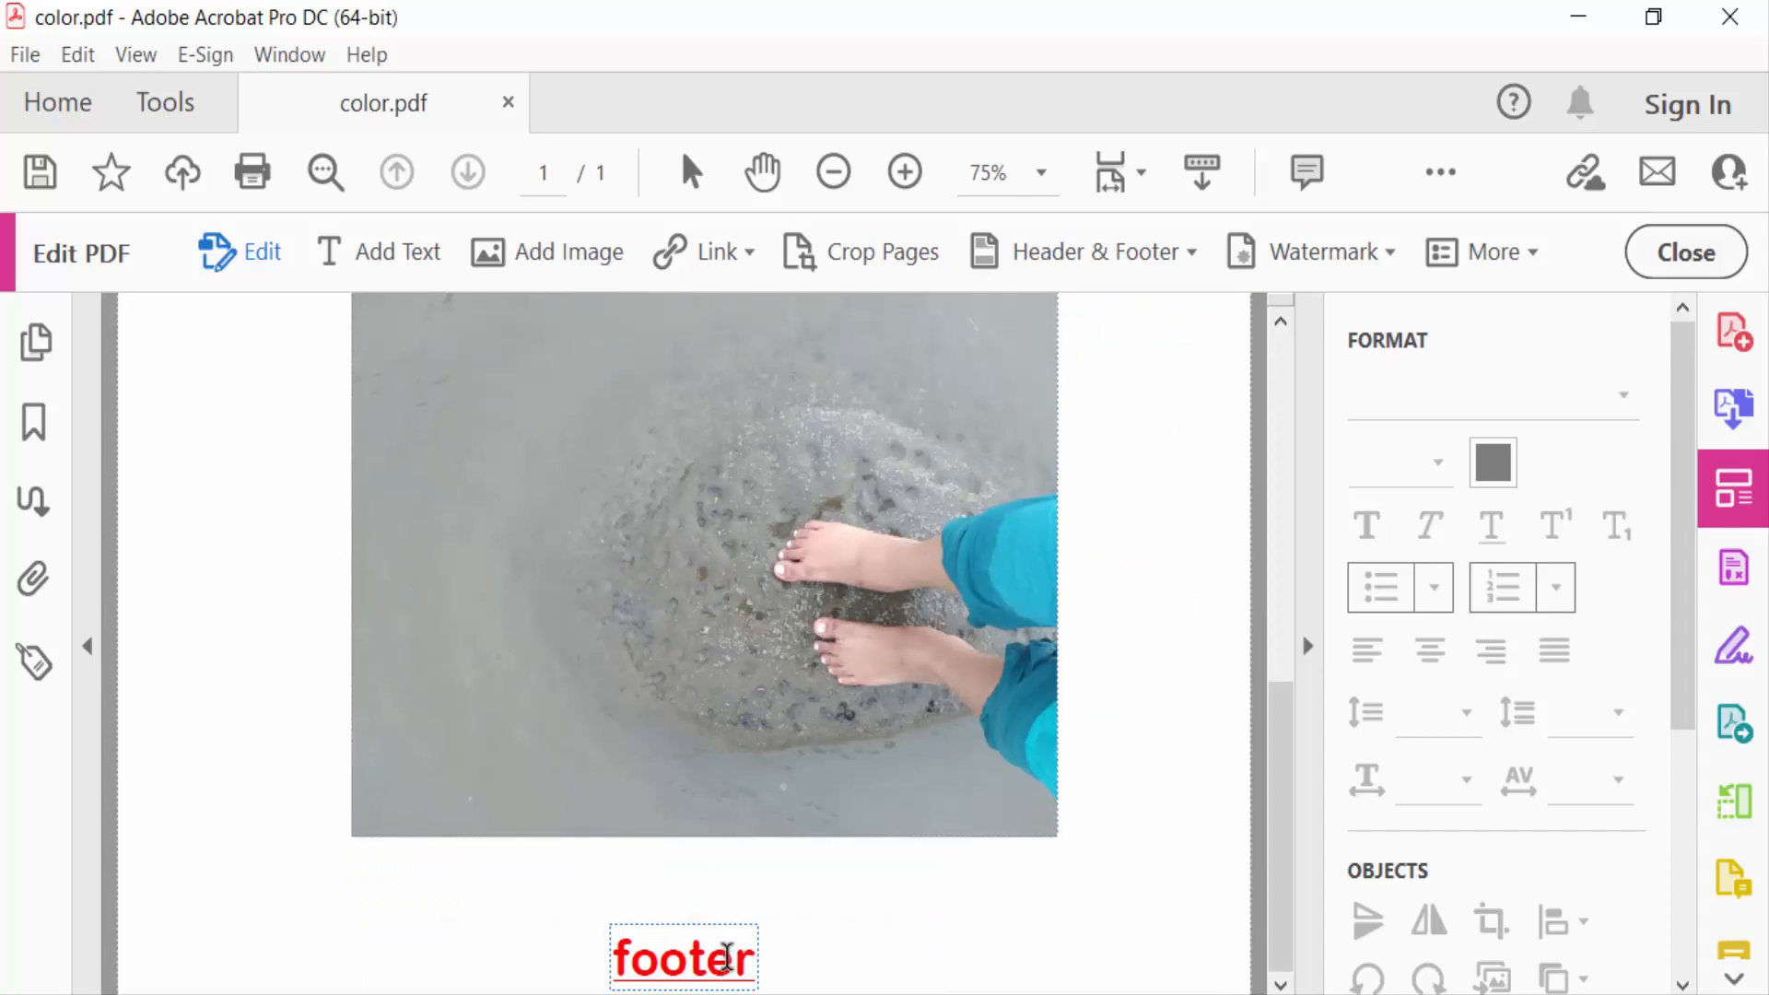
scroll(up, 3)
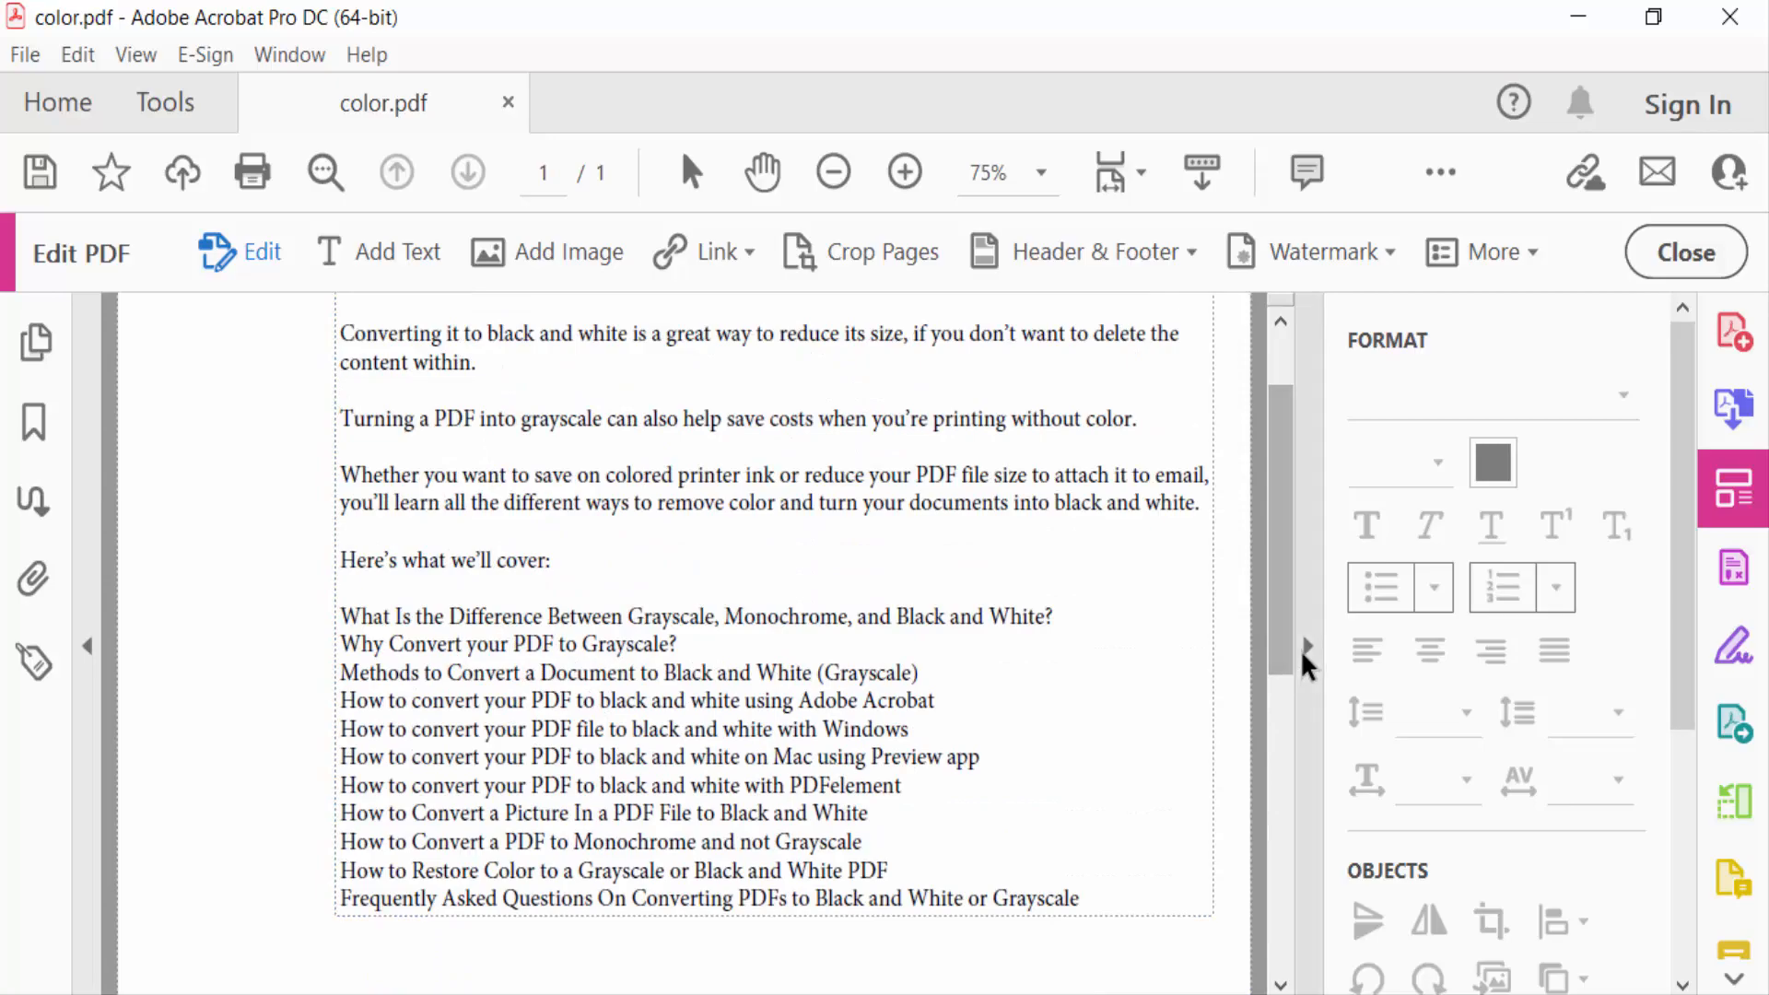